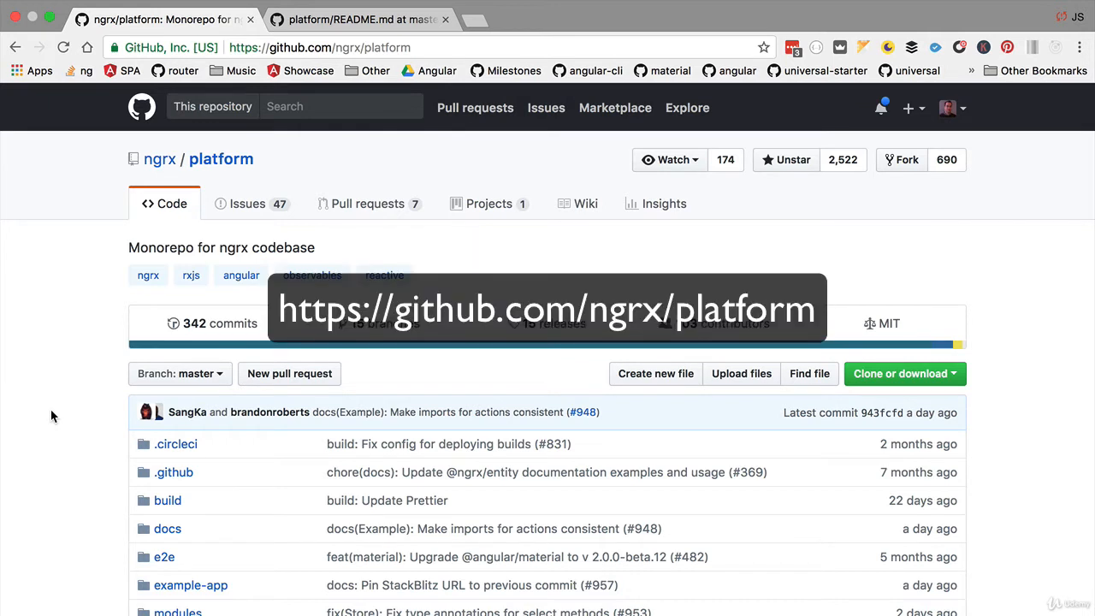
{"action": "mouse_move", "coordinate": [85, 304]}
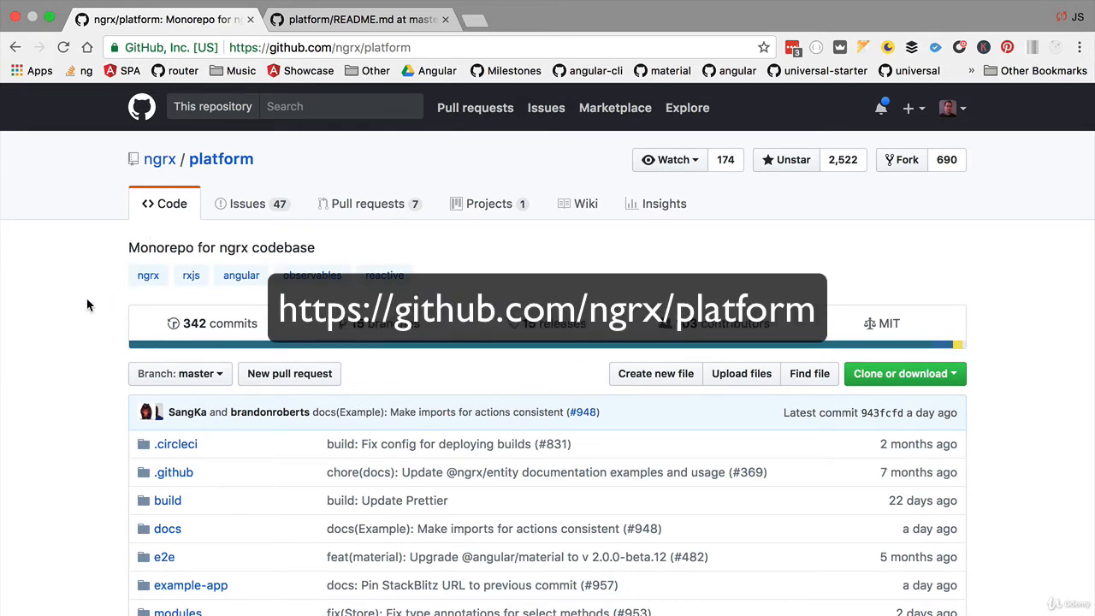
{"action": "mouse_move", "coordinate": [108, 267]}
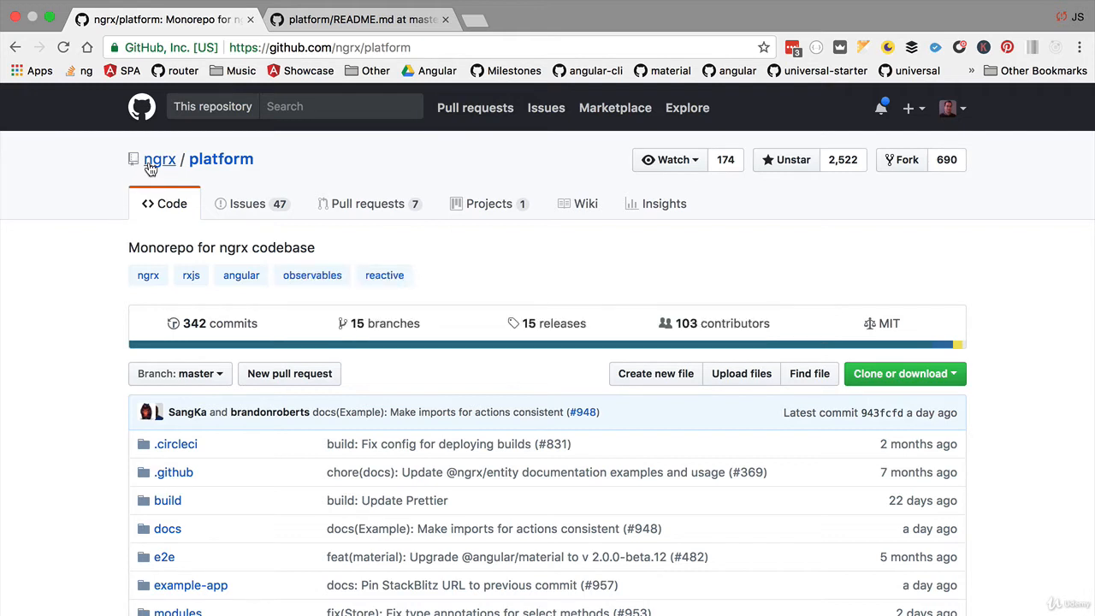
{"action": "mouse_move", "coordinate": [140, 347]}
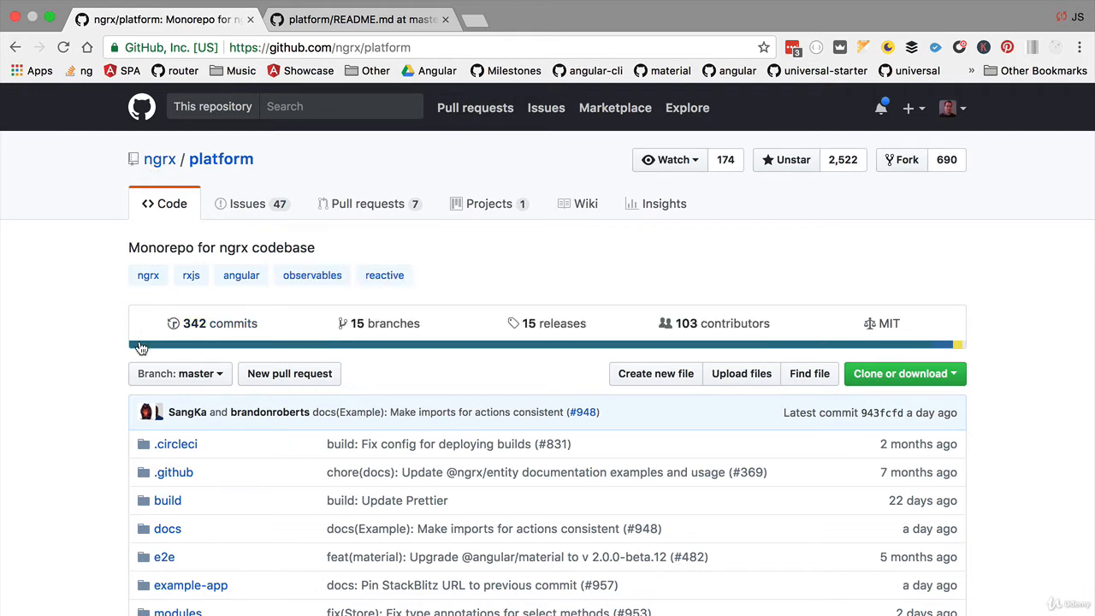
{"action": "mouse_move", "coordinate": [154, 246]}
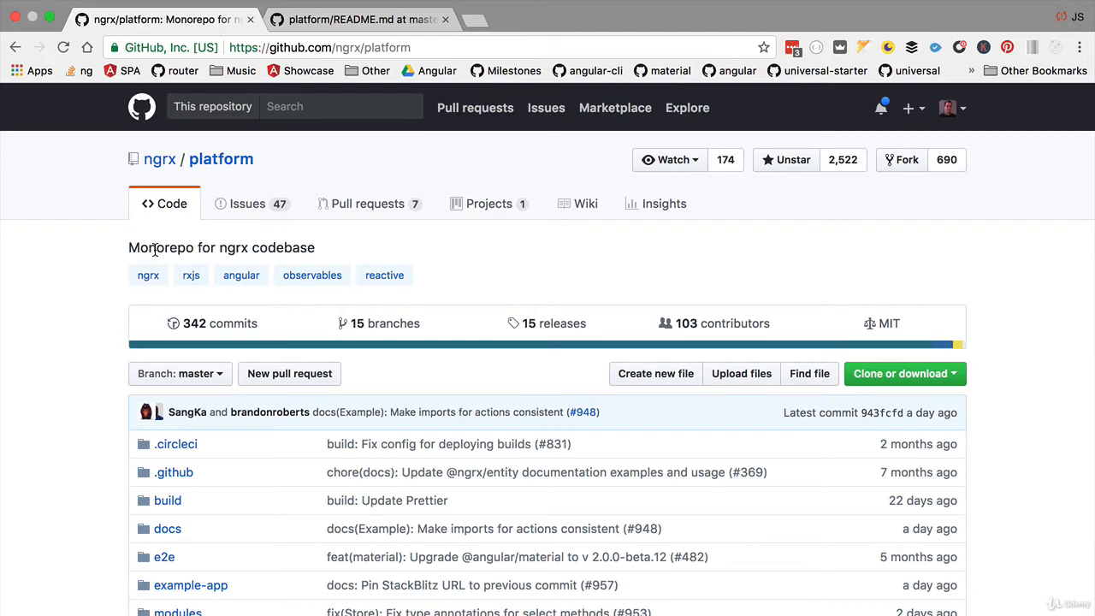
{"action": "scroll", "scroll_direction": "down", "scroll_amount": 3}
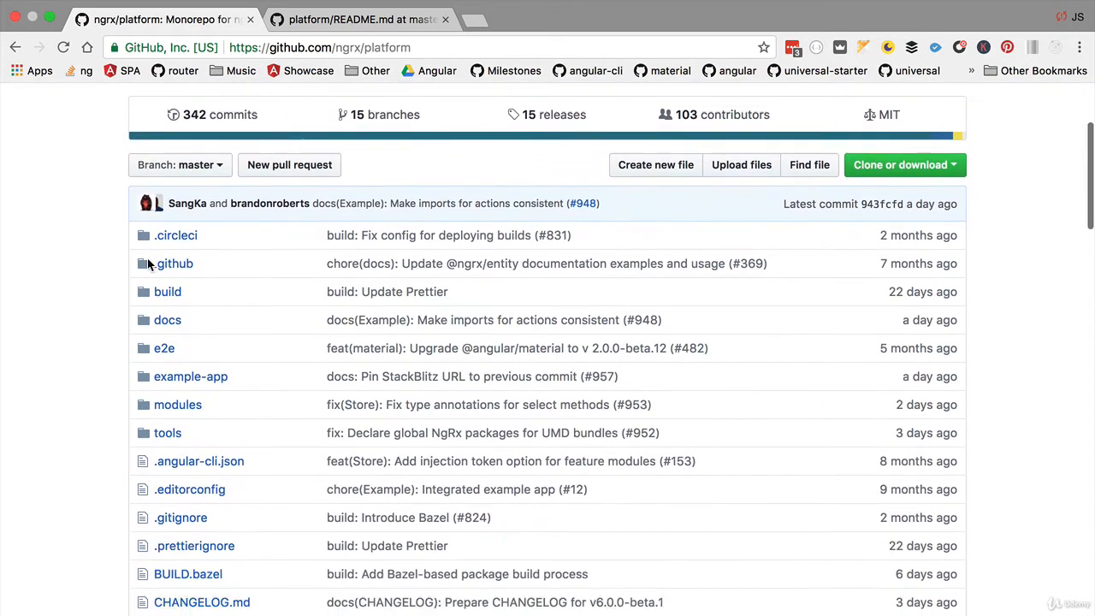
{"action": "scroll", "scroll_direction": "down", "scroll_amount": 3}
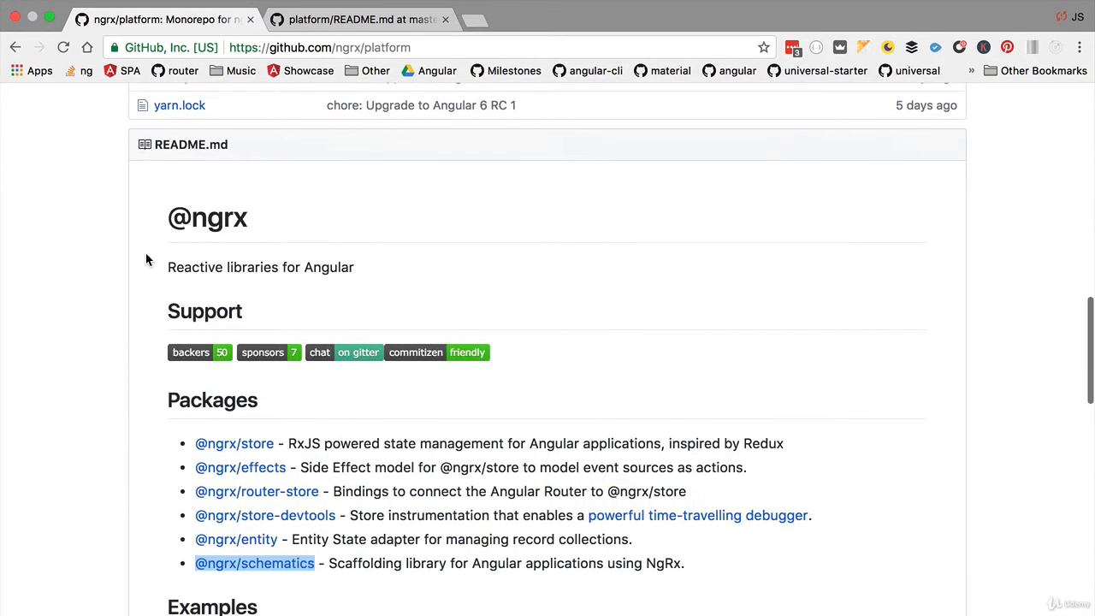
{"action": "scroll", "scroll_direction": "down", "scroll_amount": 3}
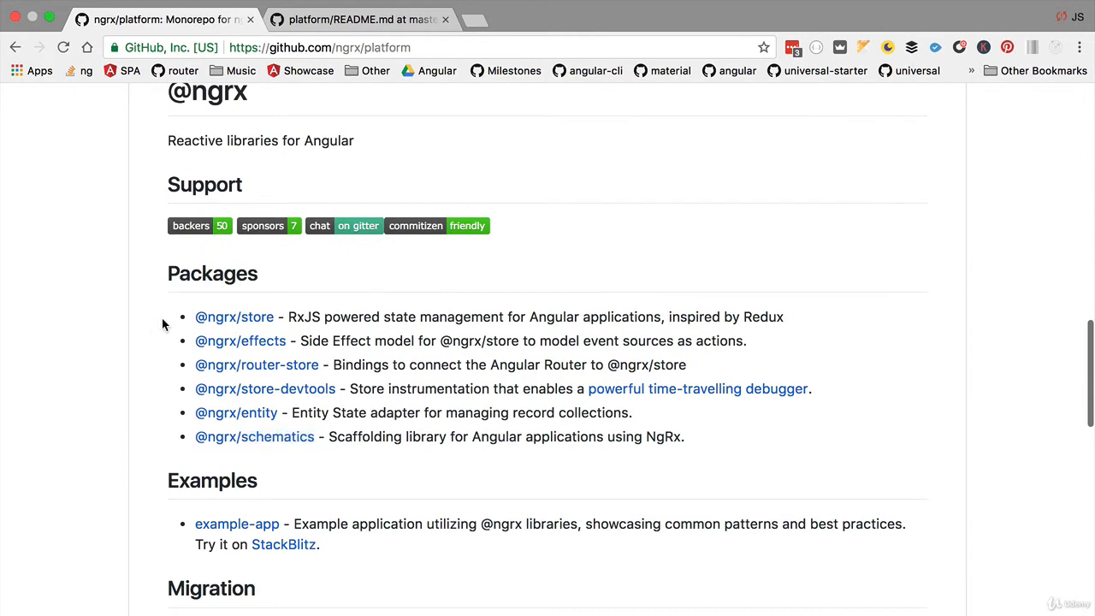
{"action": "mouse_move", "coordinate": [190, 324]}
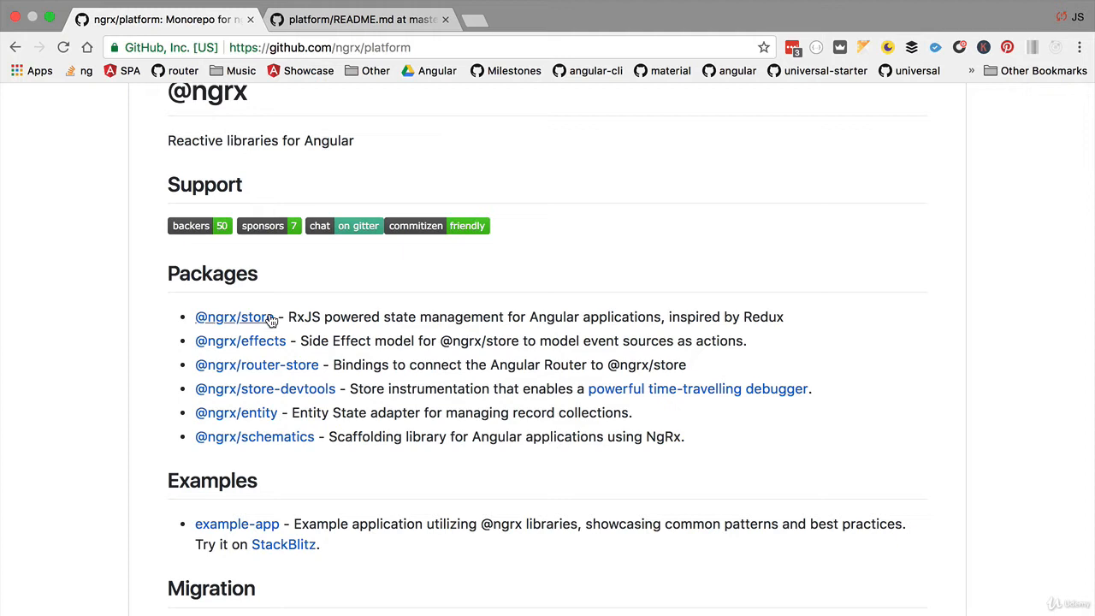
{"action": "mouse_move", "coordinate": [278, 317]}
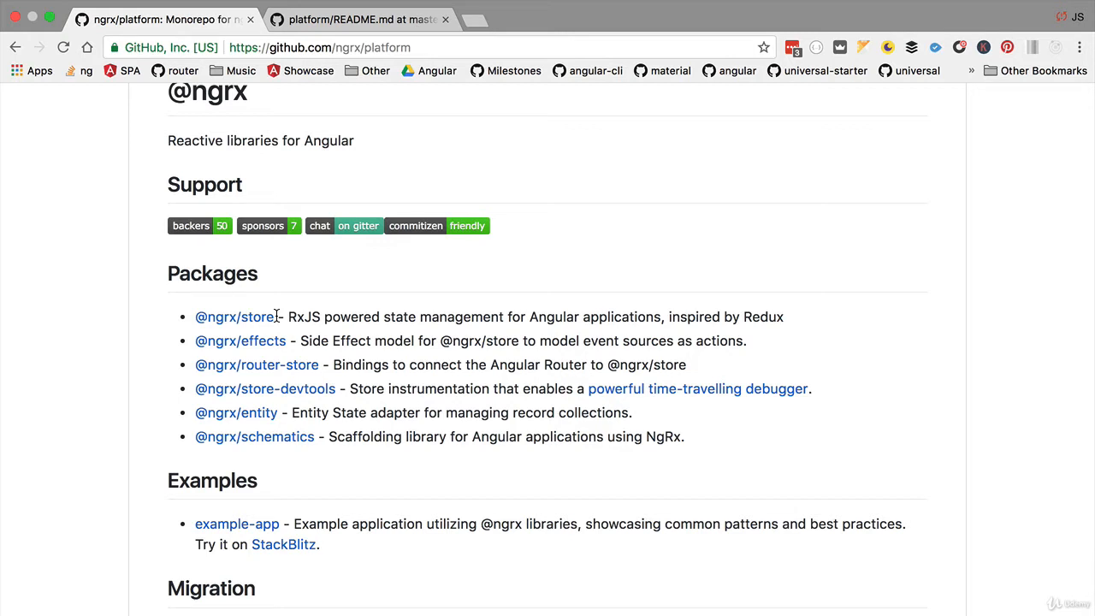
{"action": "double_click", "coordinate": [236, 317]}
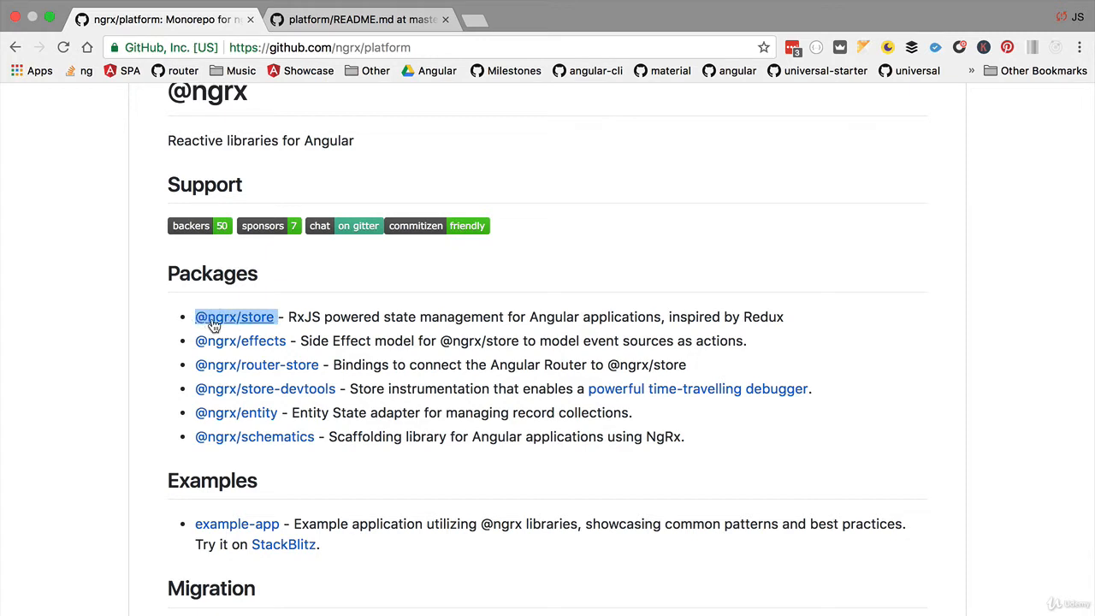
{"action": "mouse_move", "coordinate": [253, 320]}
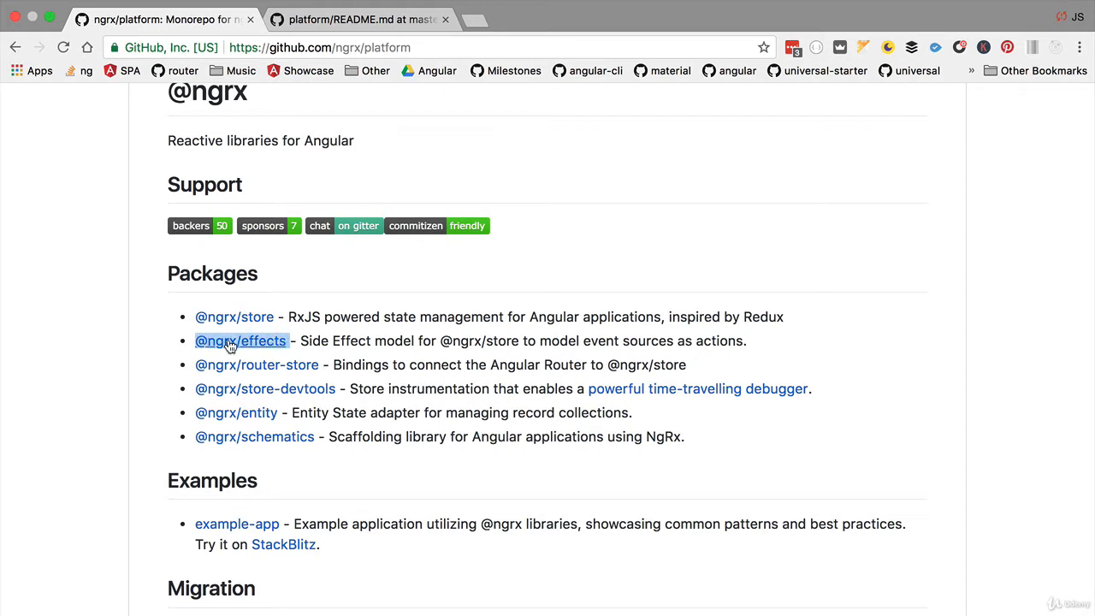
{"action": "mouse_move", "coordinate": [243, 345]}
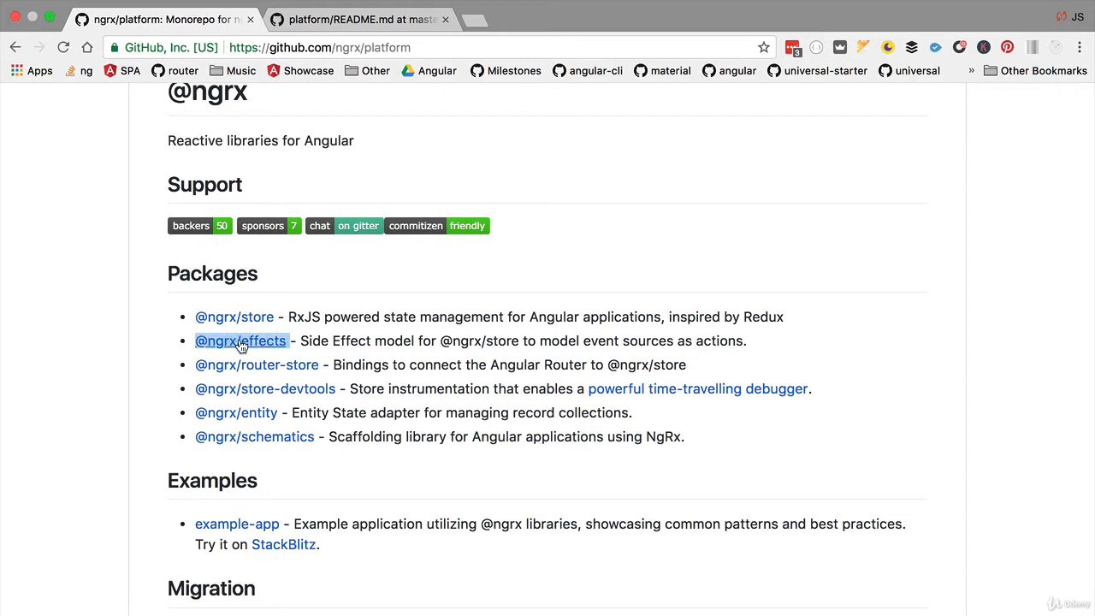
{"action": "mouse_move", "coordinate": [299, 296]}
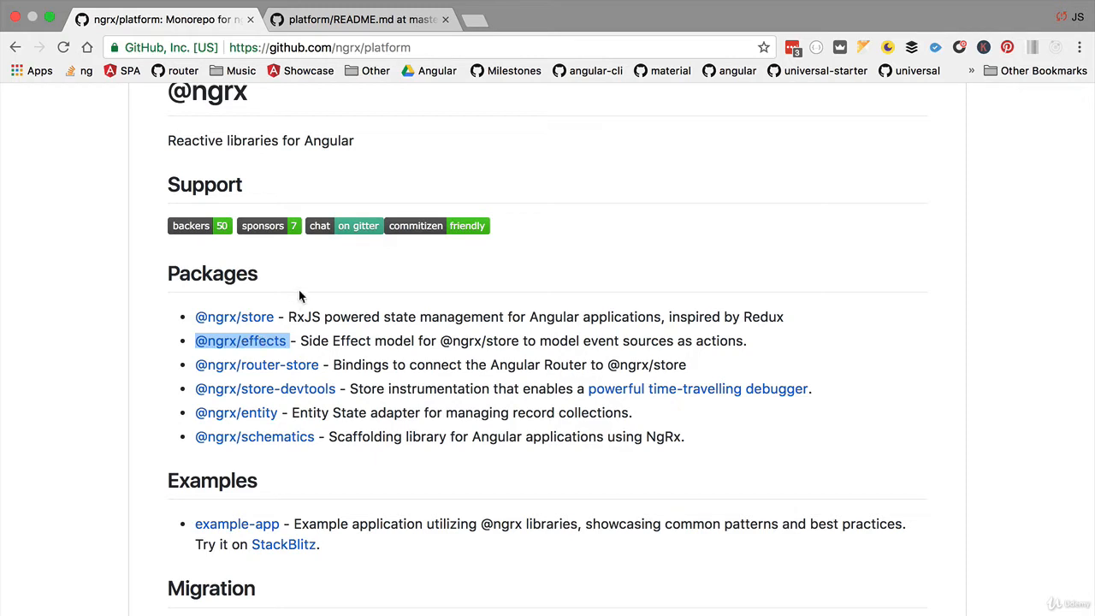
{"action": "mouse_move", "coordinate": [297, 294]}
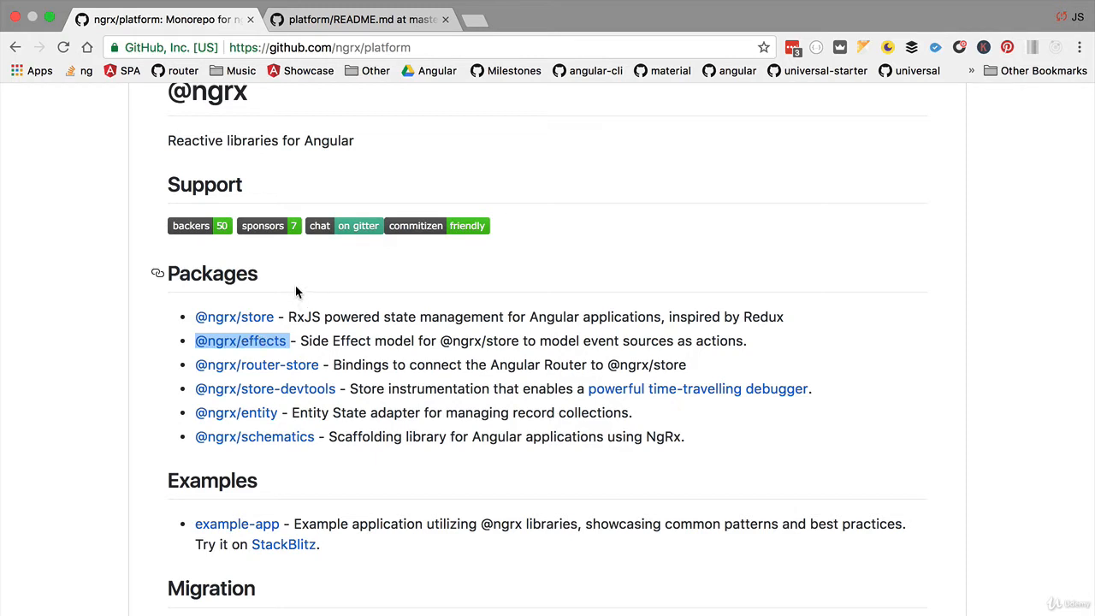
{"action": "mouse_move", "coordinate": [291, 290]}
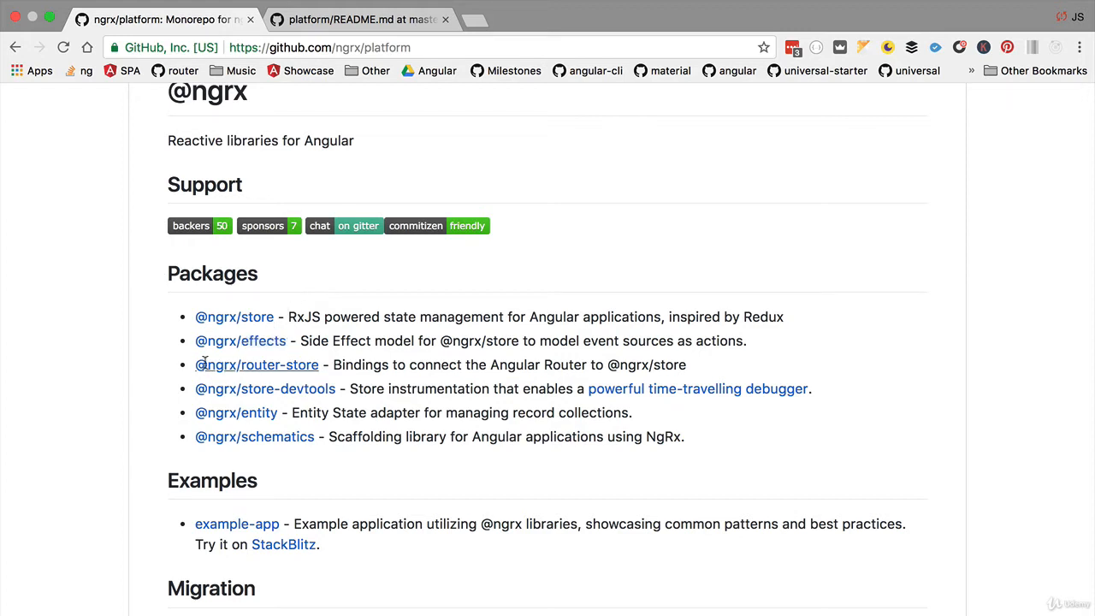
{"action": "double_click", "coordinate": [257, 366]}
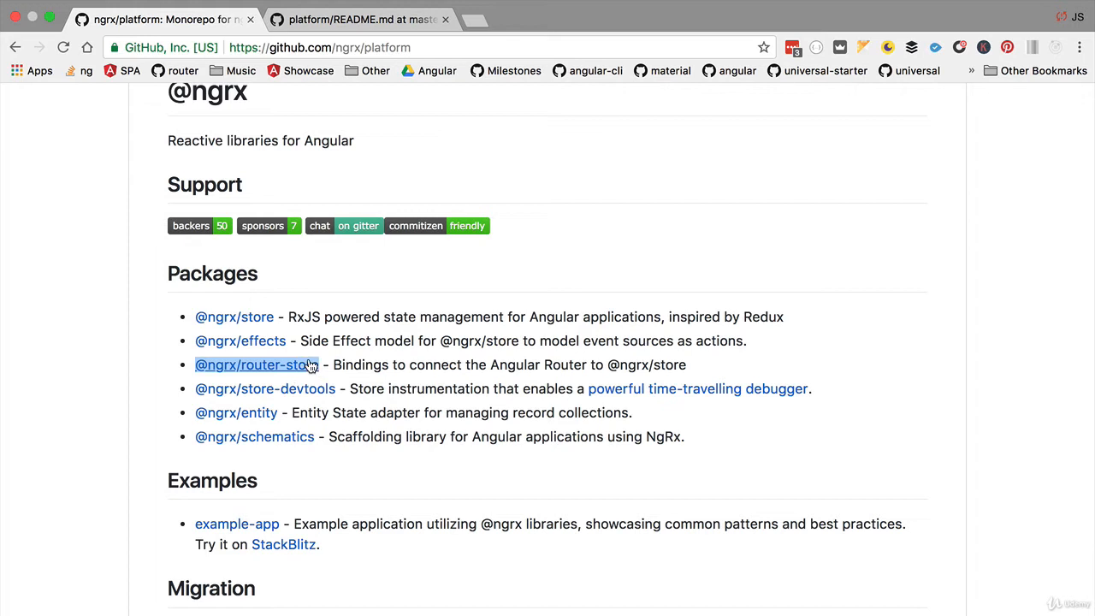
{"action": "mouse_move", "coordinate": [284, 365]}
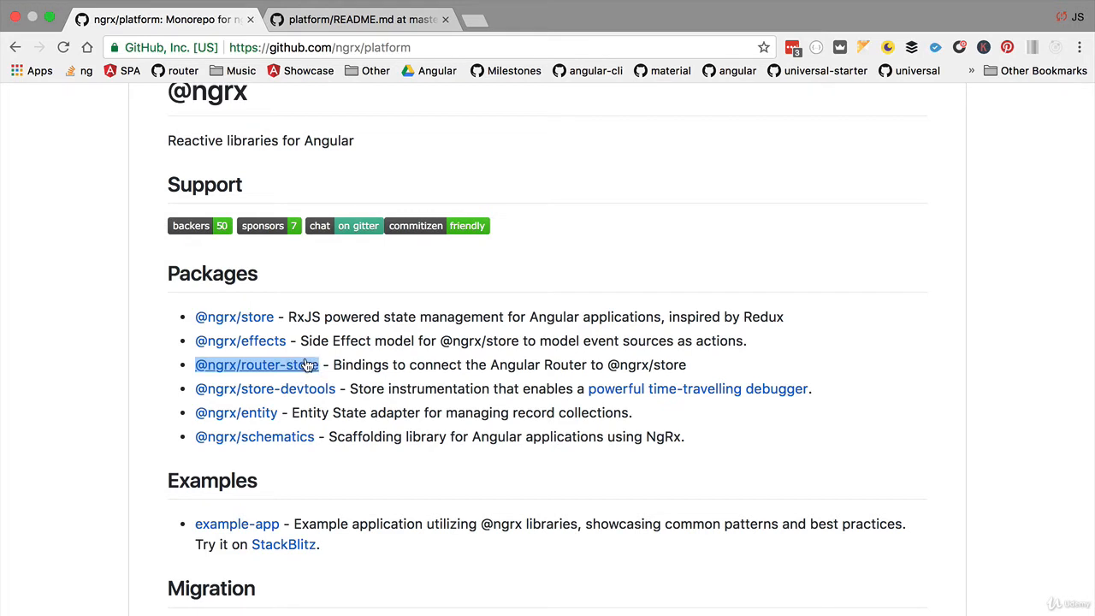
{"action": "mouse_move", "coordinate": [295, 373]}
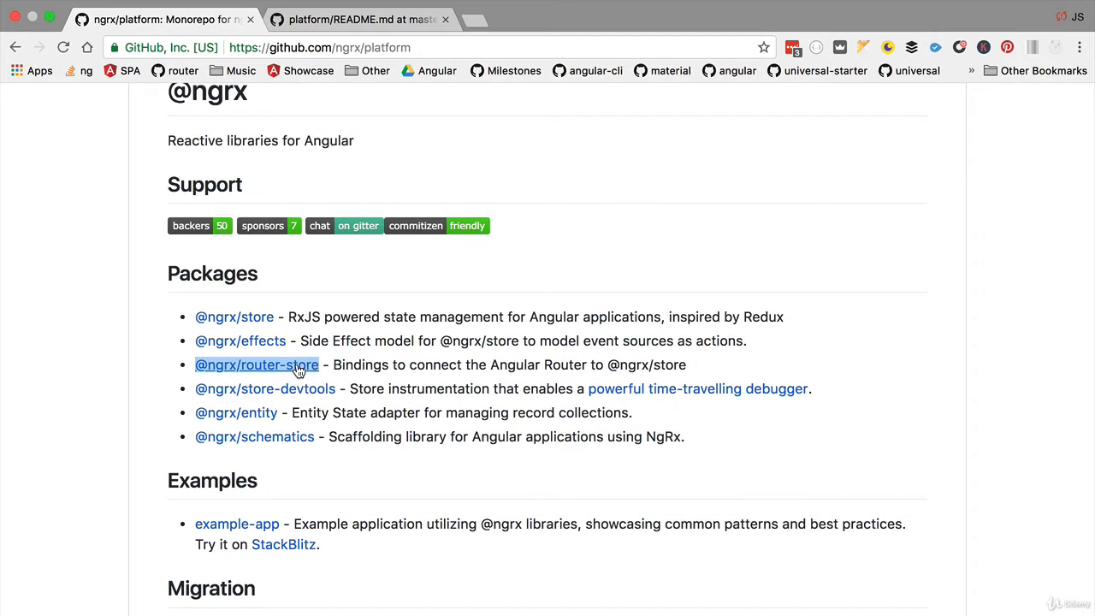
{"action": "mouse_move", "coordinate": [311, 396]}
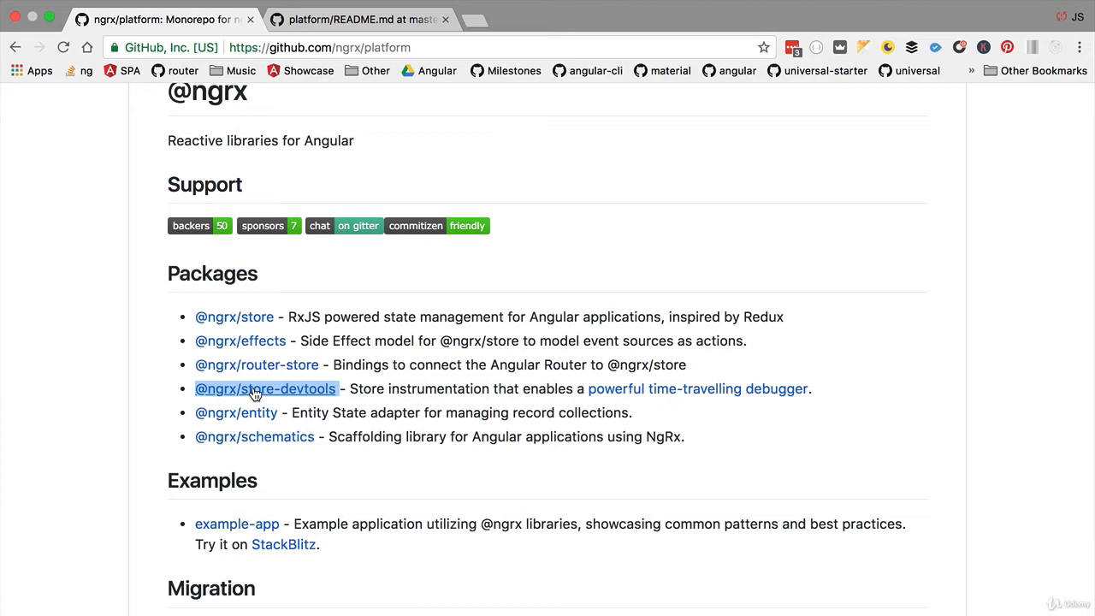
{"action": "mouse_move", "coordinate": [277, 412]}
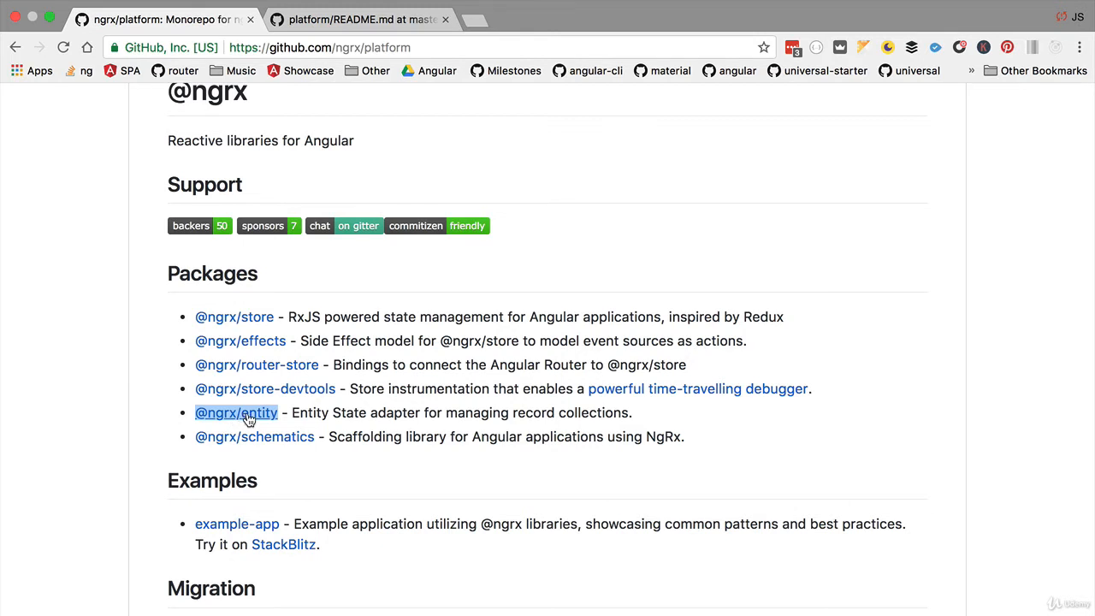
{"action": "mouse_move", "coordinate": [310, 448]}
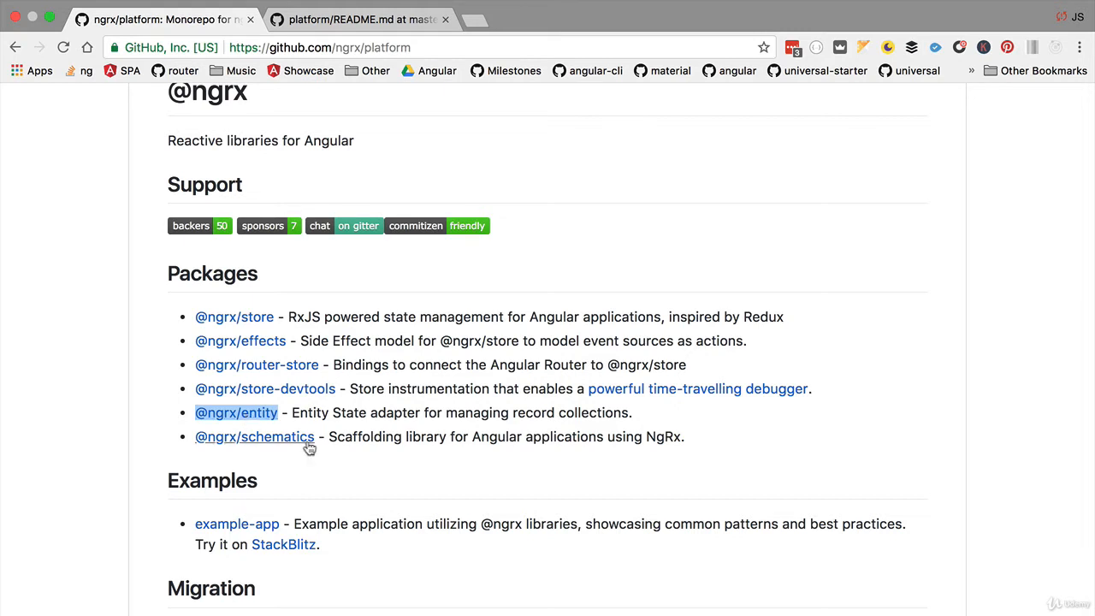
{"action": "double_click", "coordinate": [253, 436]}
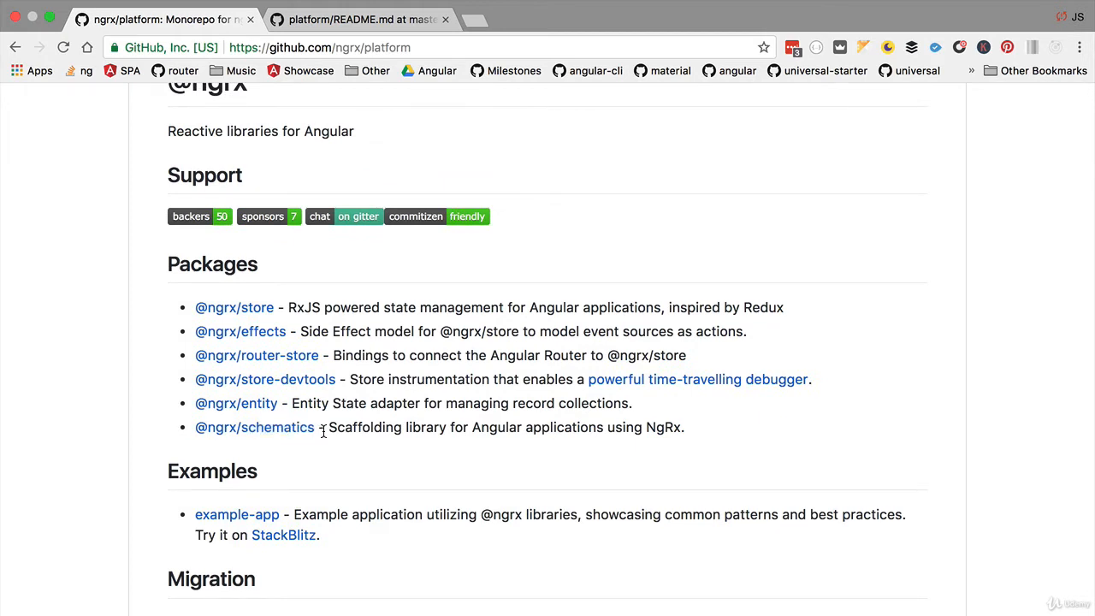
{"action": "mouse_move", "coordinate": [324, 406]}
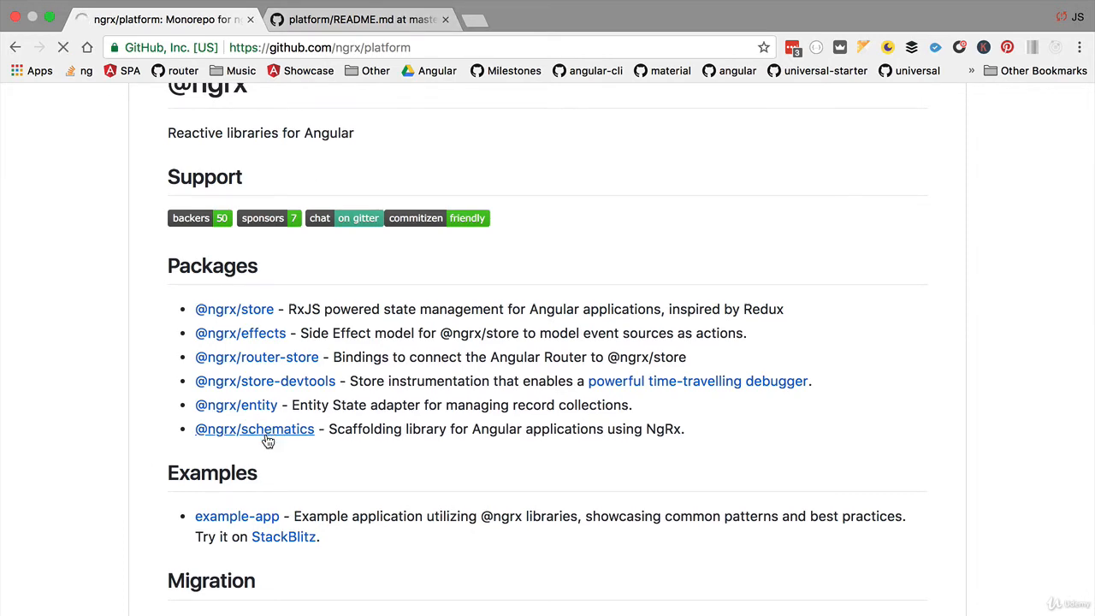
{"action": "left_click", "coordinate": [254, 428]}
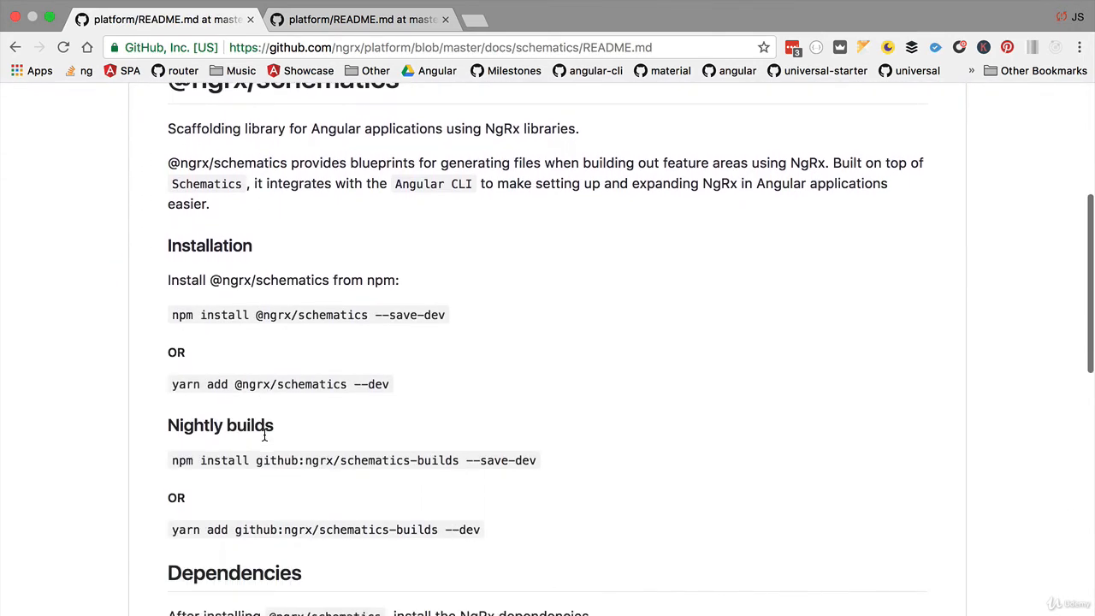
{"action": "scroll", "scroll_direction": "down", "scroll_amount": 3}
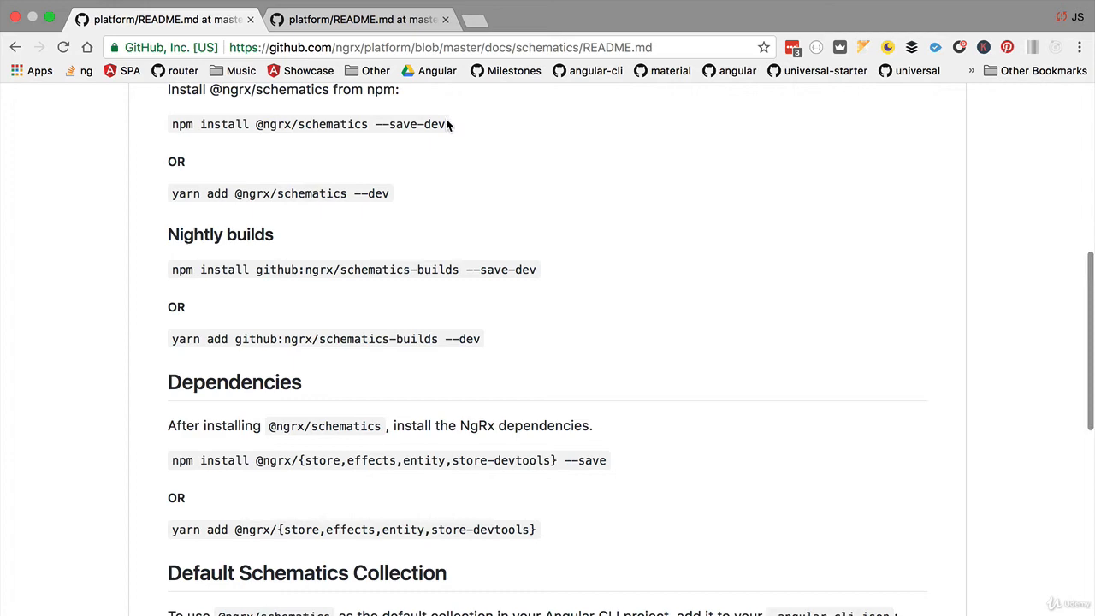
{"action": "mouse_move", "coordinate": [404, 172]}
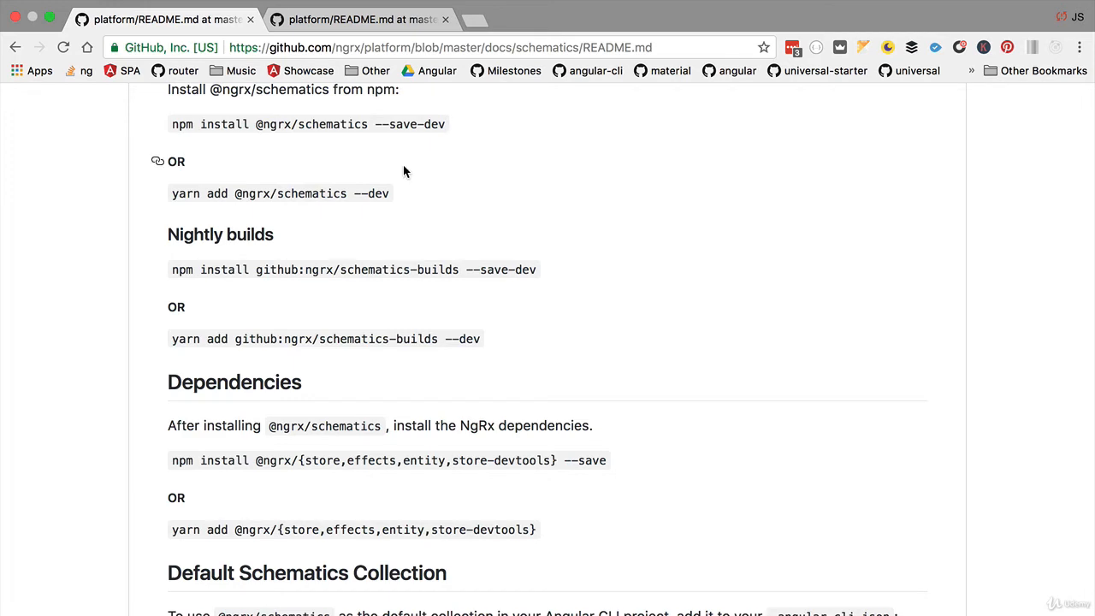
{"action": "scroll", "scroll_direction": "down", "scroll_amount": 3}
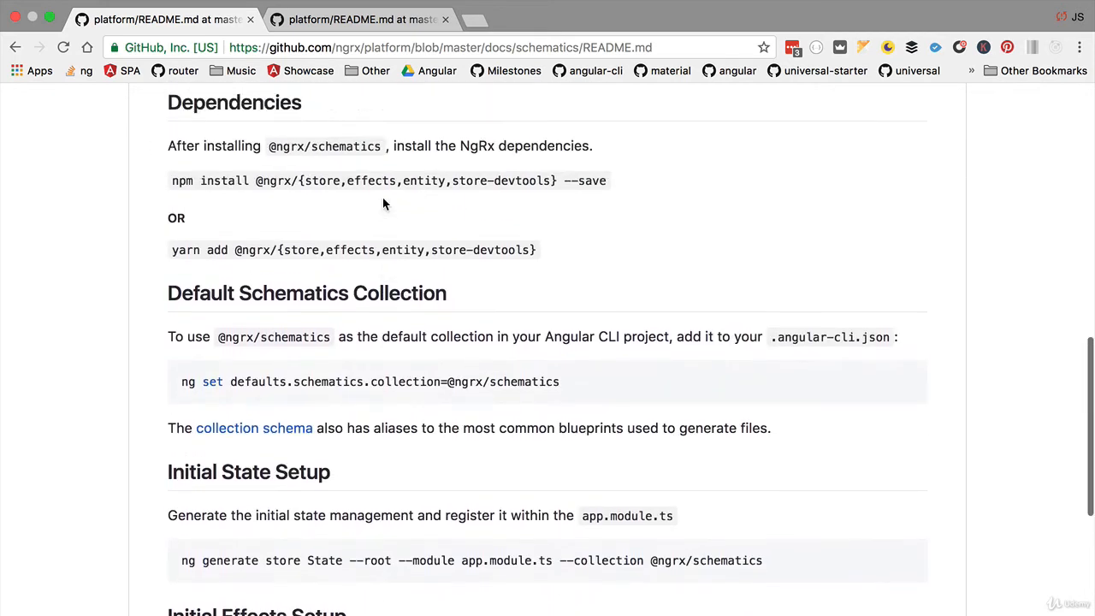
{"action": "left_click_drag", "start_coordinate": [373, 381], "coordinate": [559, 381]}
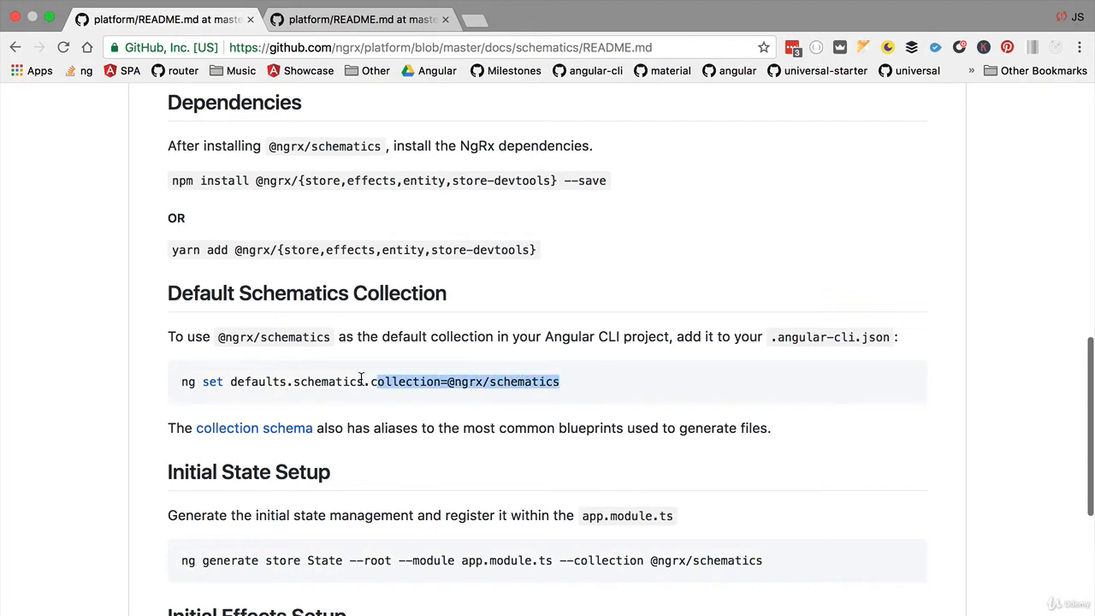
{"action": "left_click_drag", "start_coordinate": [373, 382], "coordinate": [178, 381]}
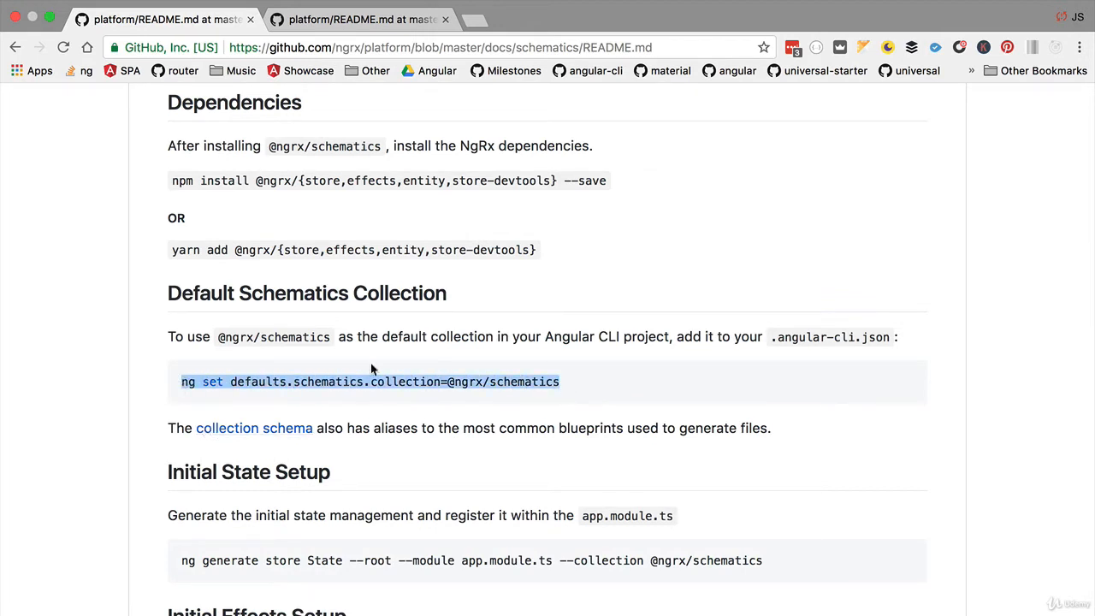
{"action": "mouse_move", "coordinate": [414, 382]}
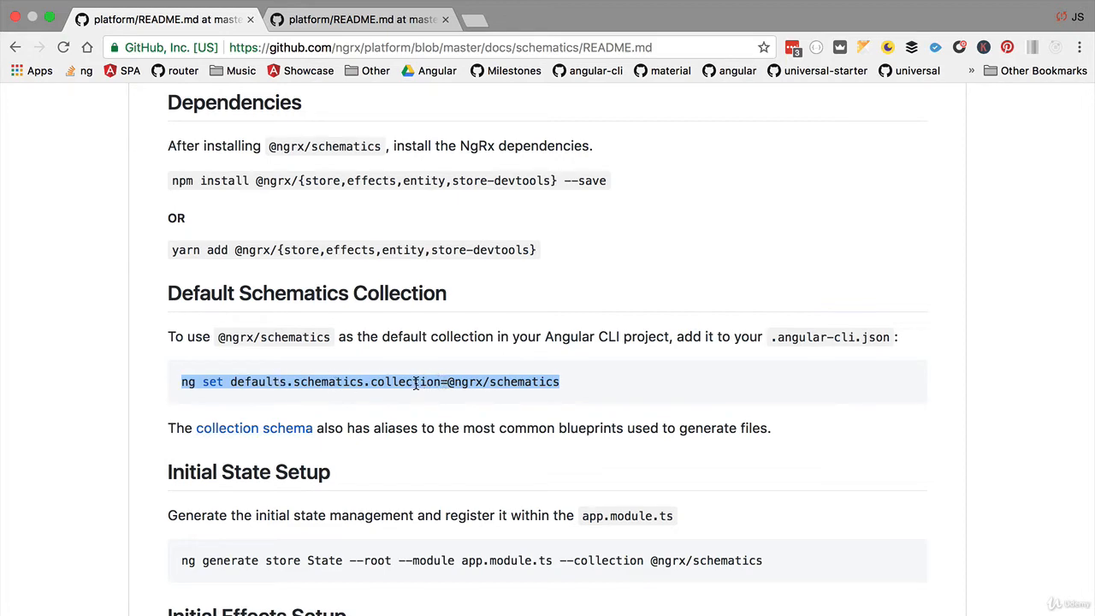
{"action": "mouse_move", "coordinate": [212, 381]}
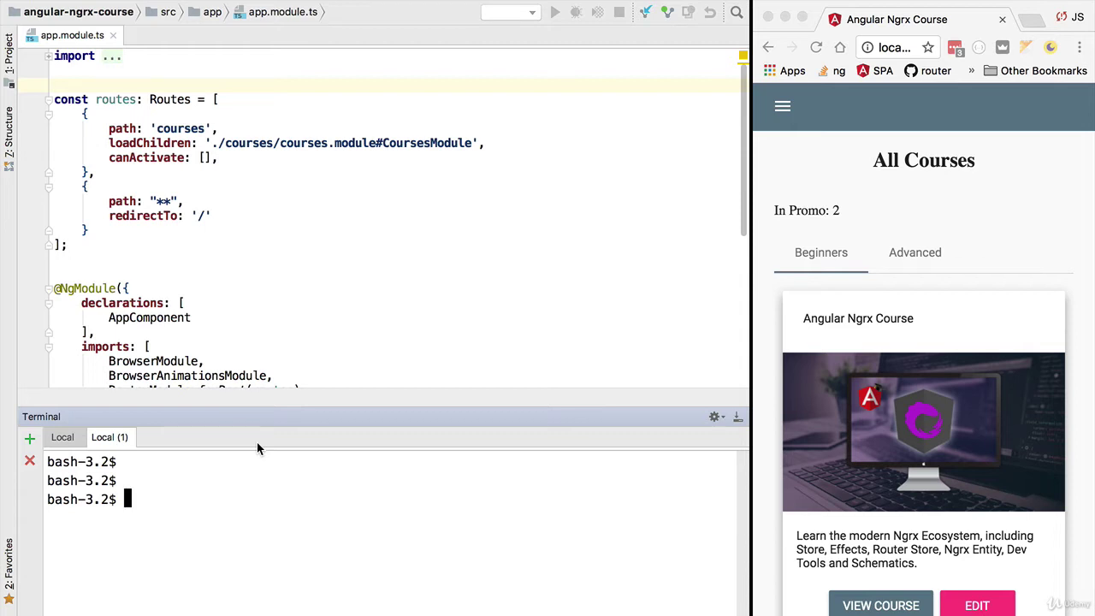
- Draft 'ng generate store AppState --root --module app.module.ts' and mark store, AppState and --root
{"action": "type", "text": "ng generate store AppState --root --module app.module.ts"}
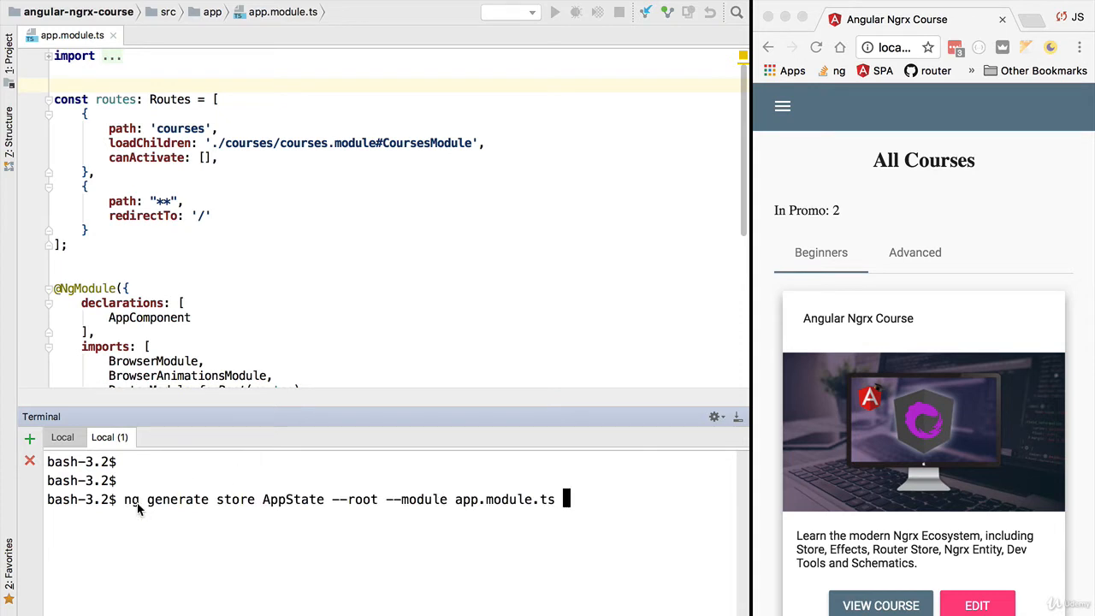
{"action": "mouse_move", "coordinate": [132, 510]}
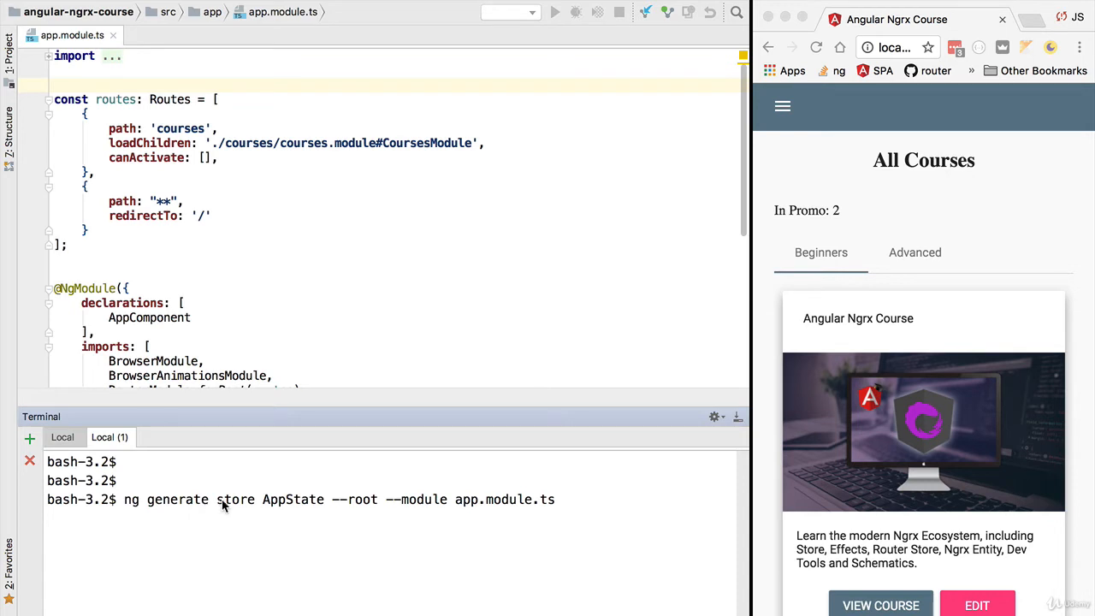
{"action": "double_click", "coordinate": [235, 500]}
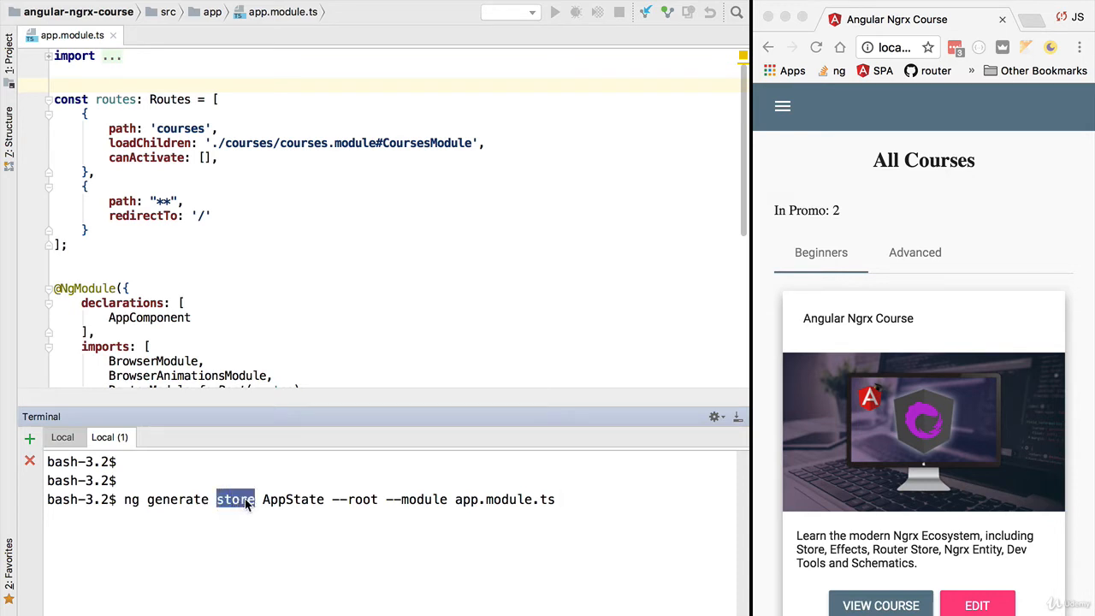
{"action": "mouse_move", "coordinate": [233, 517]}
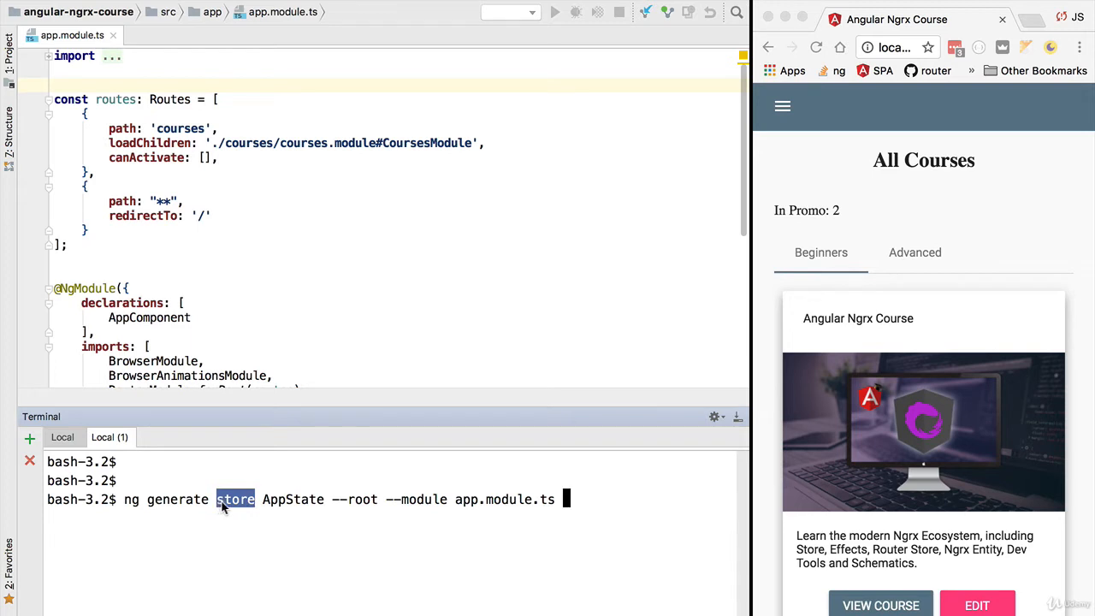
{"action": "double_click", "coordinate": [291, 500]}
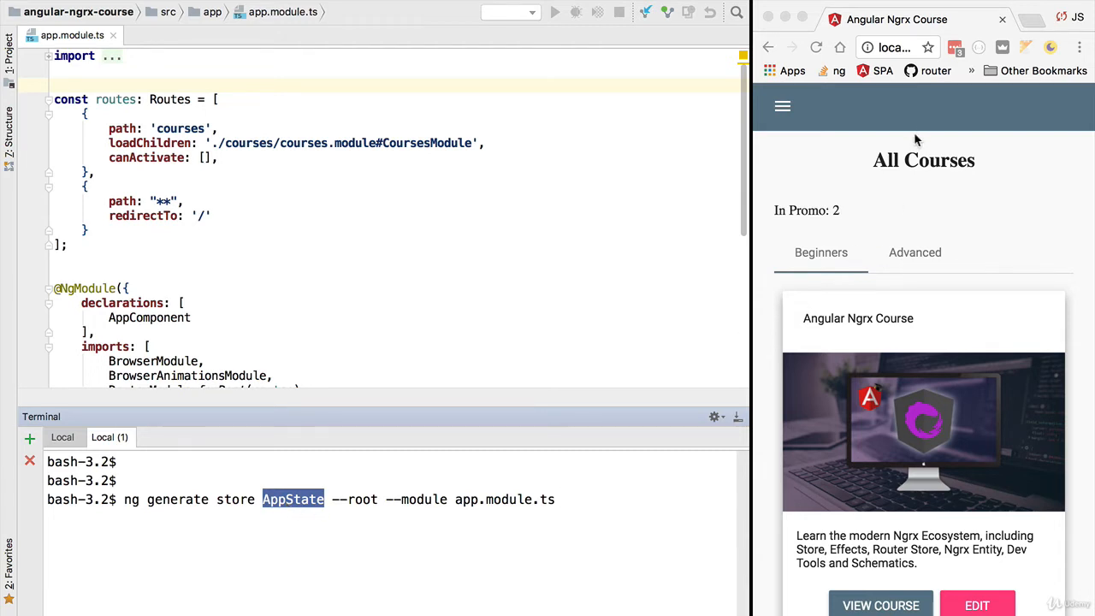
{"action": "mouse_move", "coordinate": [876, 423]}
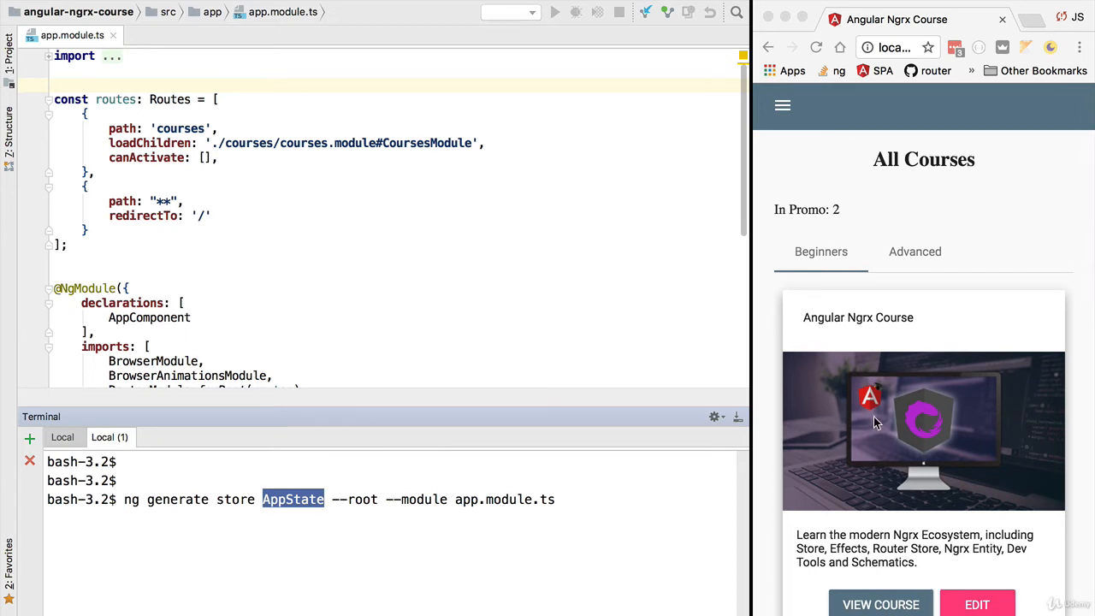
{"action": "mouse_move", "coordinate": [938, 308]}
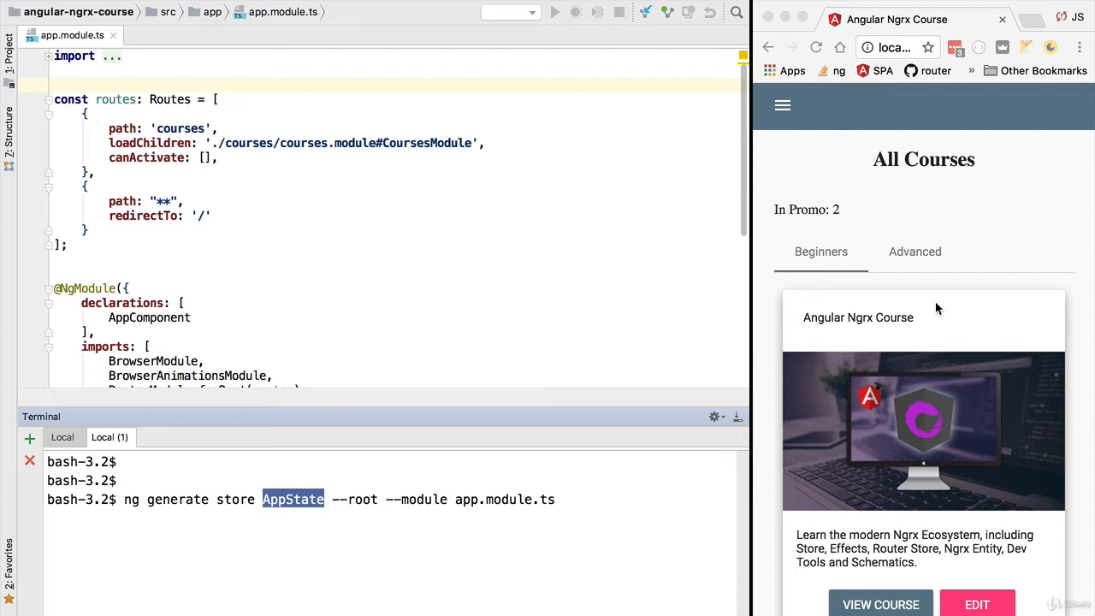
{"action": "mouse_move", "coordinate": [933, 304]}
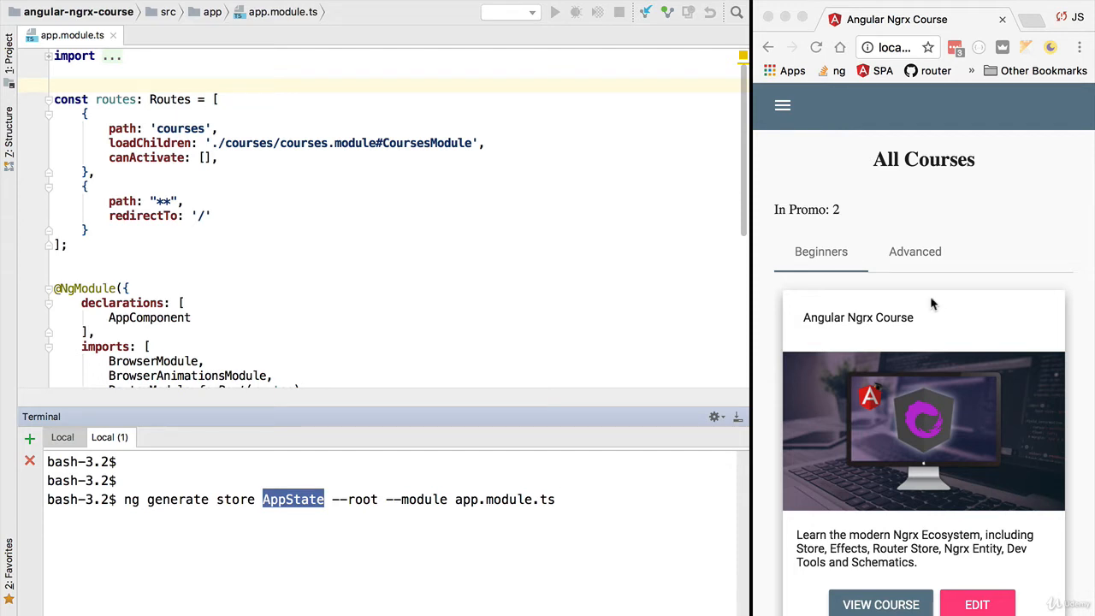
{"action": "mouse_move", "coordinate": [907, 226]}
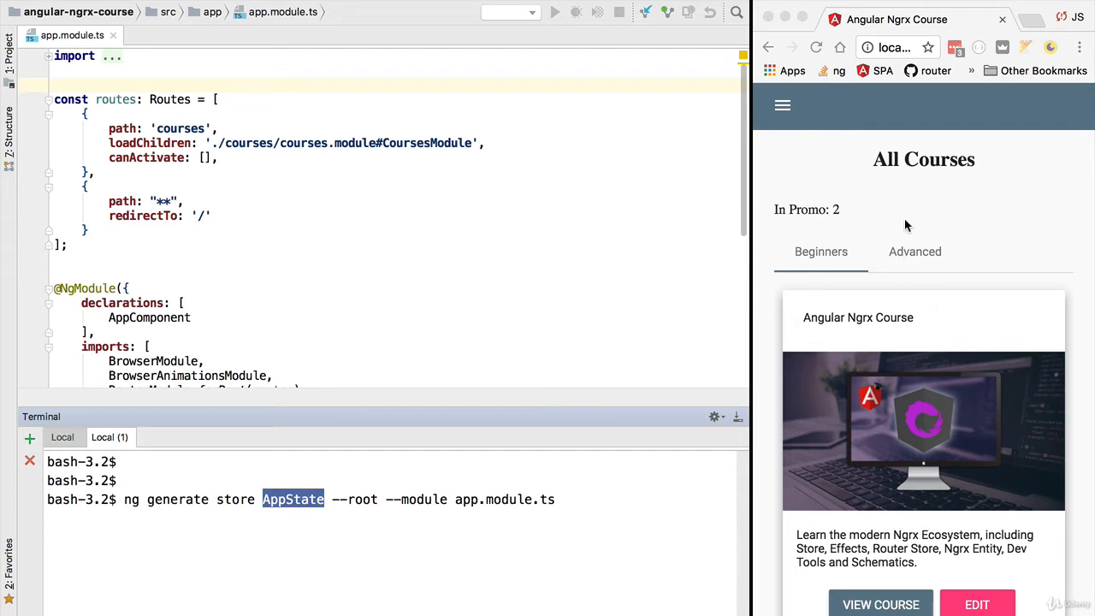
{"action": "mouse_move", "coordinate": [901, 226]}
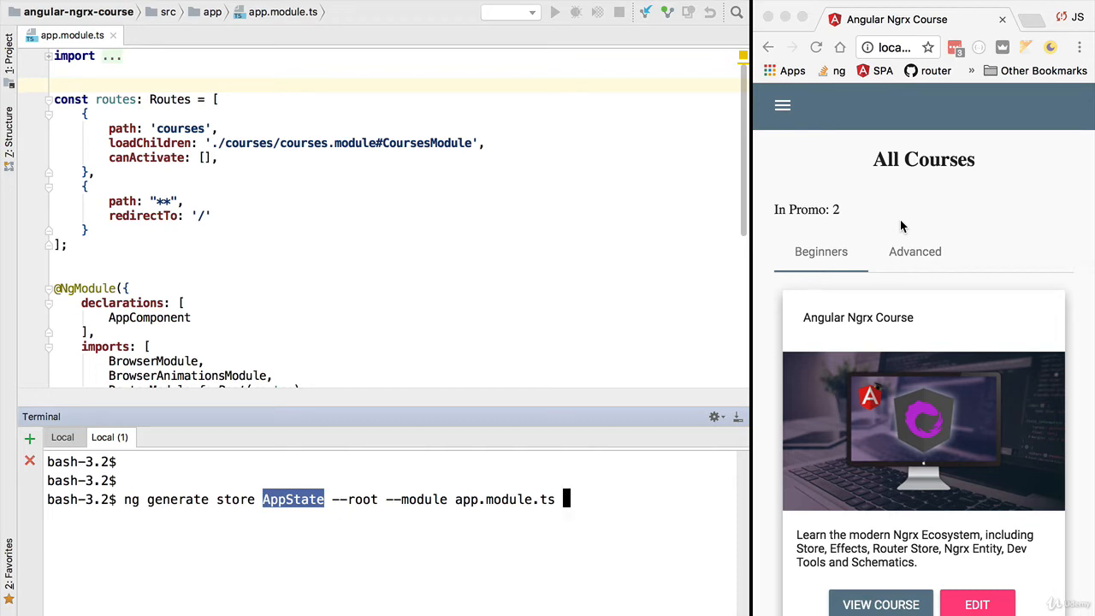
{"action": "mouse_move", "coordinate": [906, 123]}
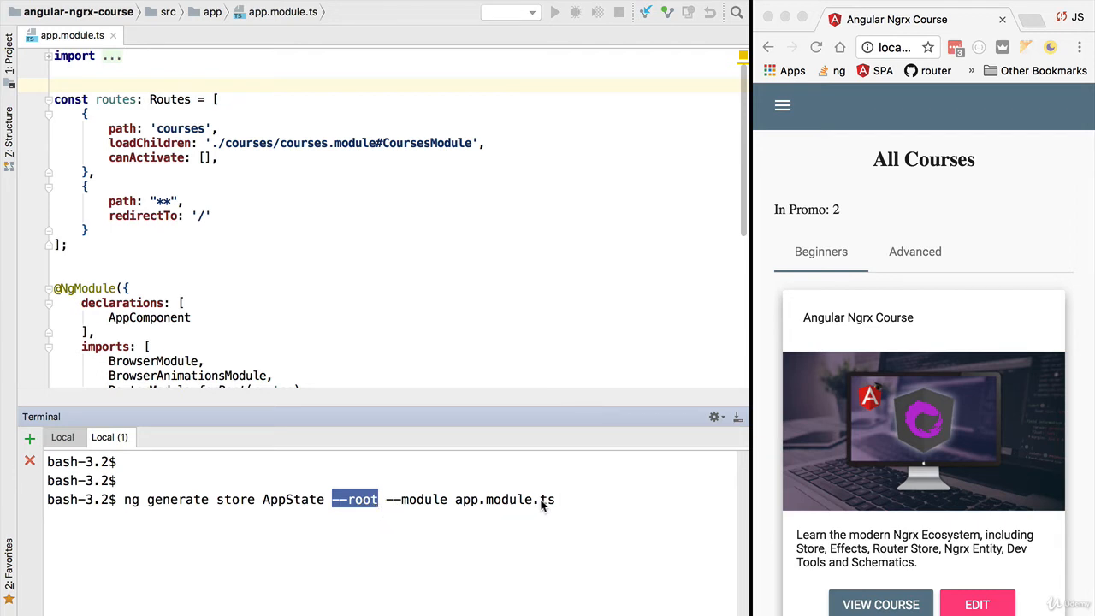
{"action": "double_click", "coordinate": [503, 500]}
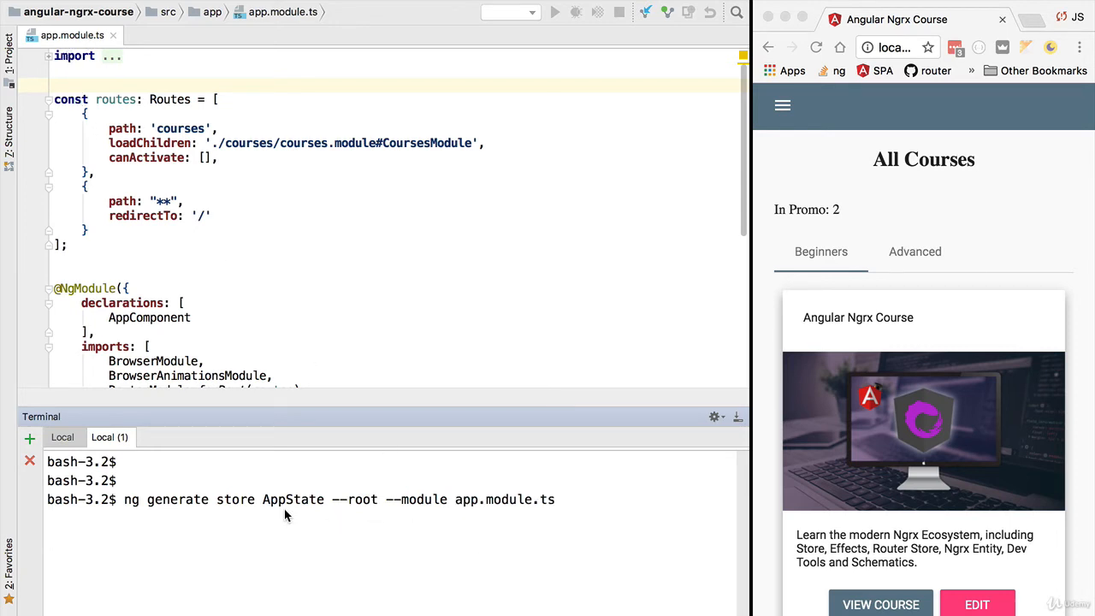
- Run the schematic and point out StoreModule.forRoot(reducers), the new index.ts and the devtools environment check
{"action": "key", "text": "Enter"}
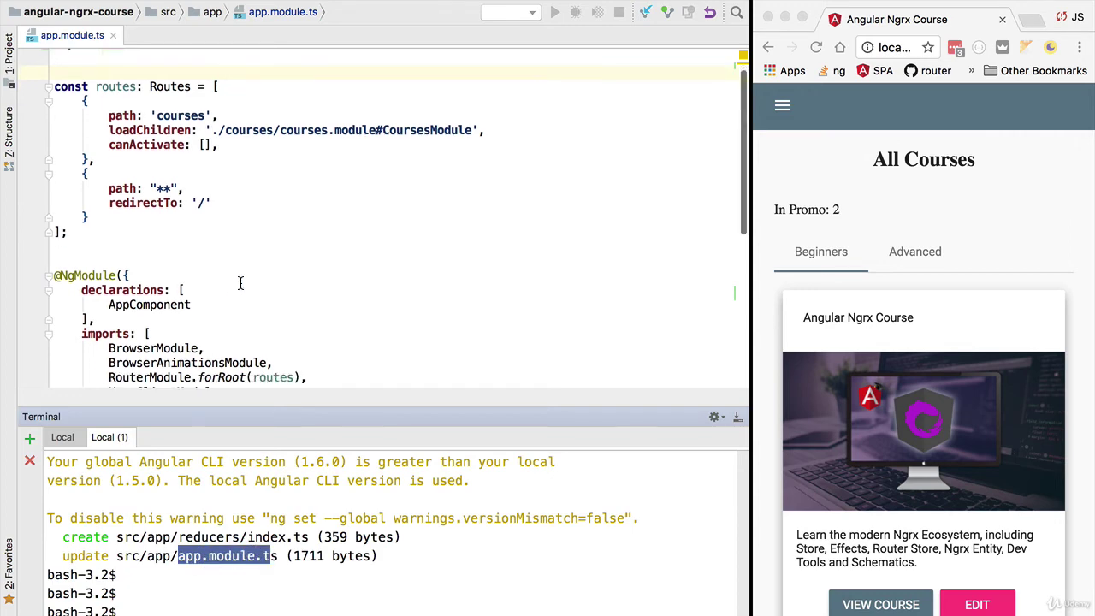
{"action": "scroll", "scroll_direction": "down", "scroll_amount": 3}
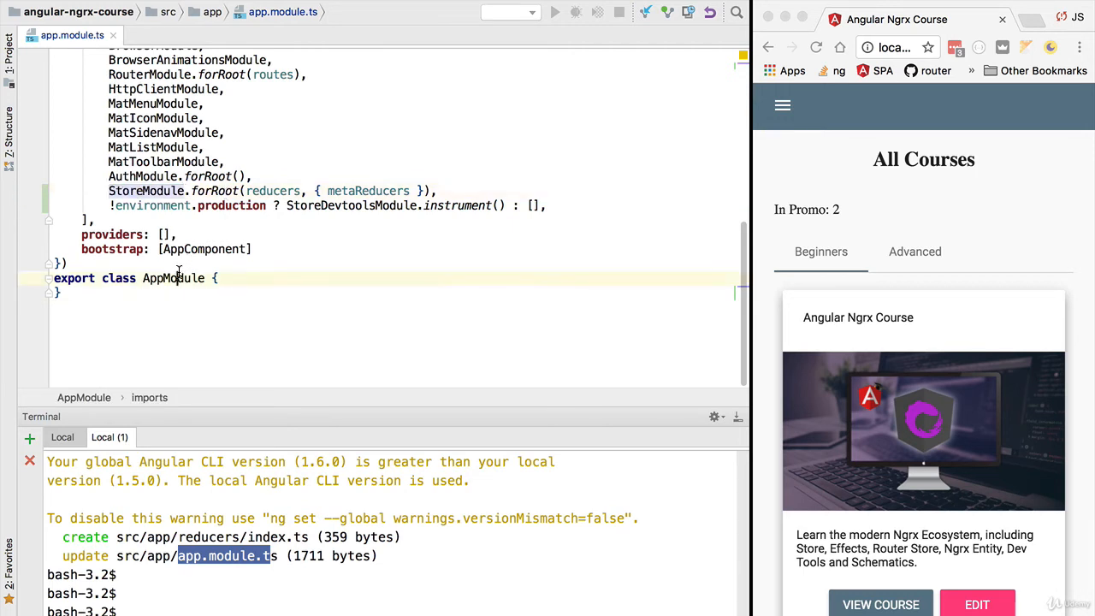
{"action": "double_click", "coordinate": [146, 191]}
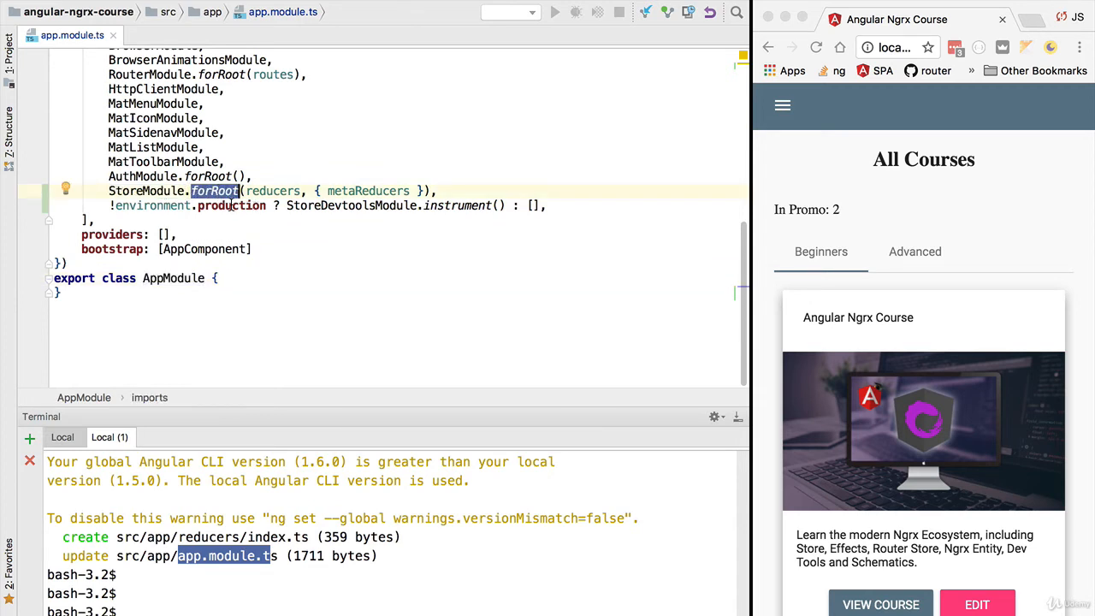
{"action": "double_click", "coordinate": [272, 191]}
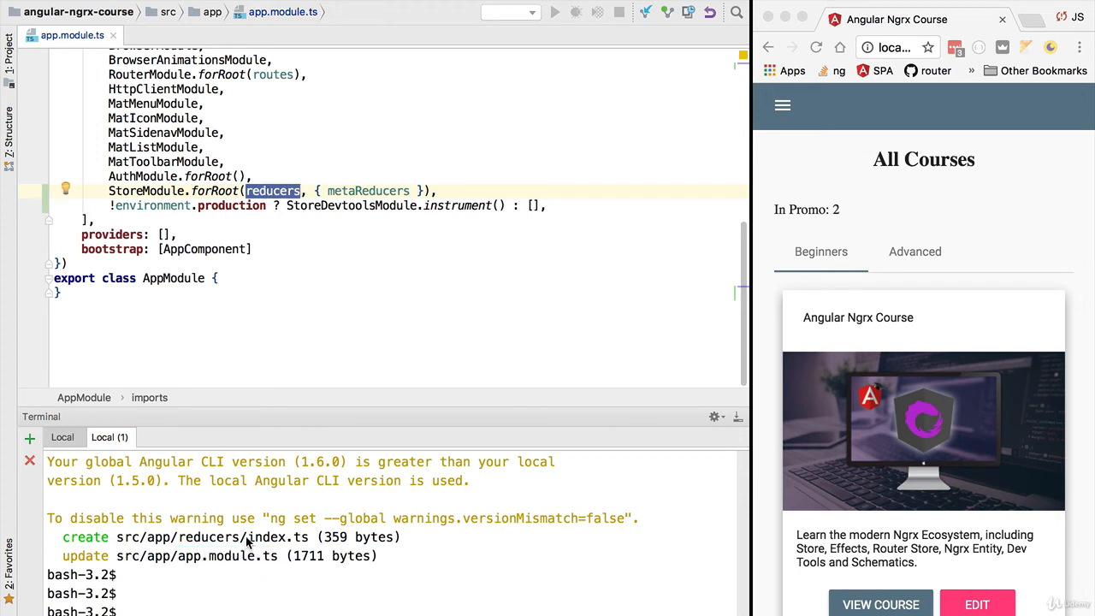
{"action": "double_click", "coordinate": [287, 538]}
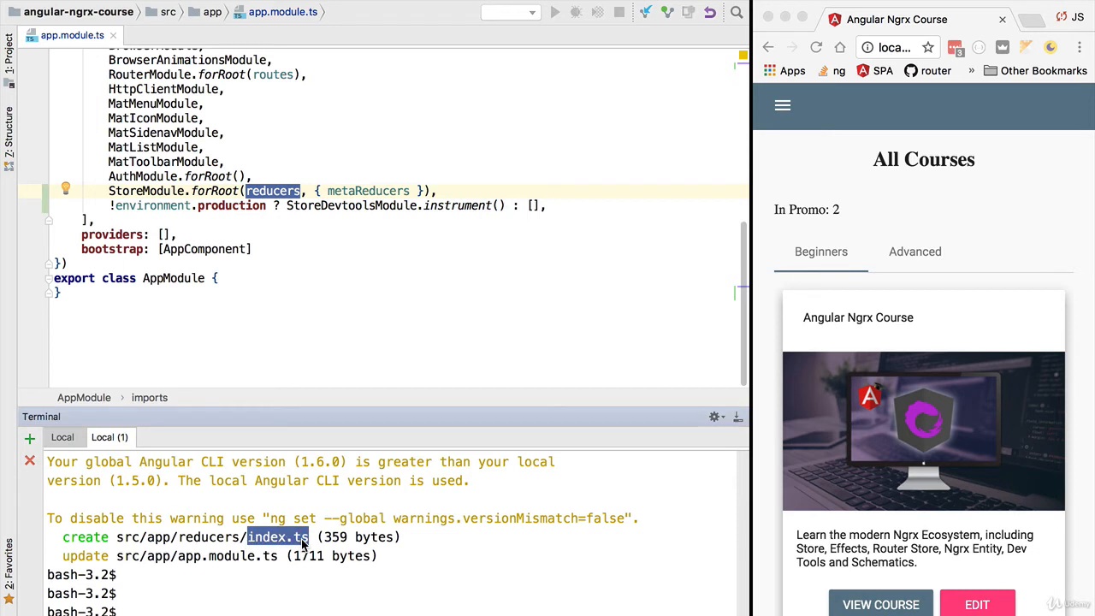
{"action": "mouse_move", "coordinate": [471, 214]}
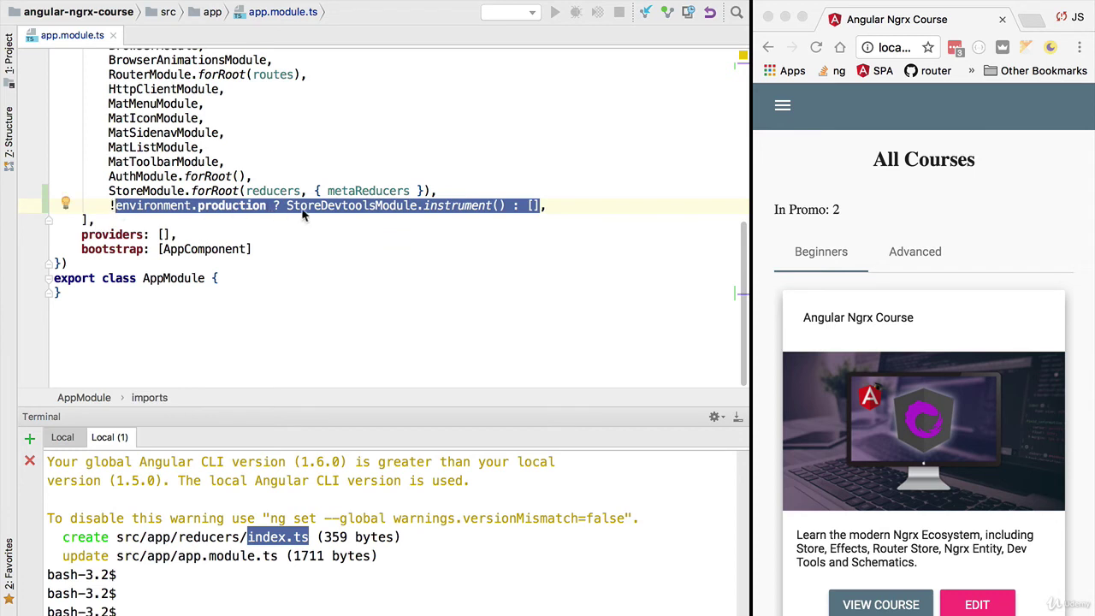
{"action": "double_click", "coordinate": [231, 206]}
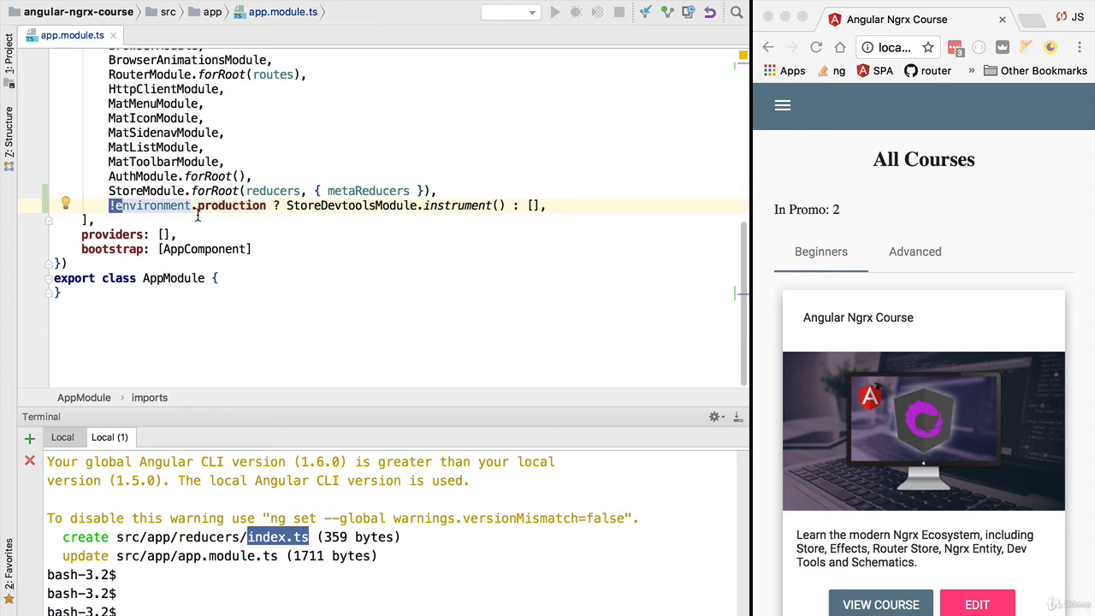
{"action": "mouse_move", "coordinate": [886, 236]}
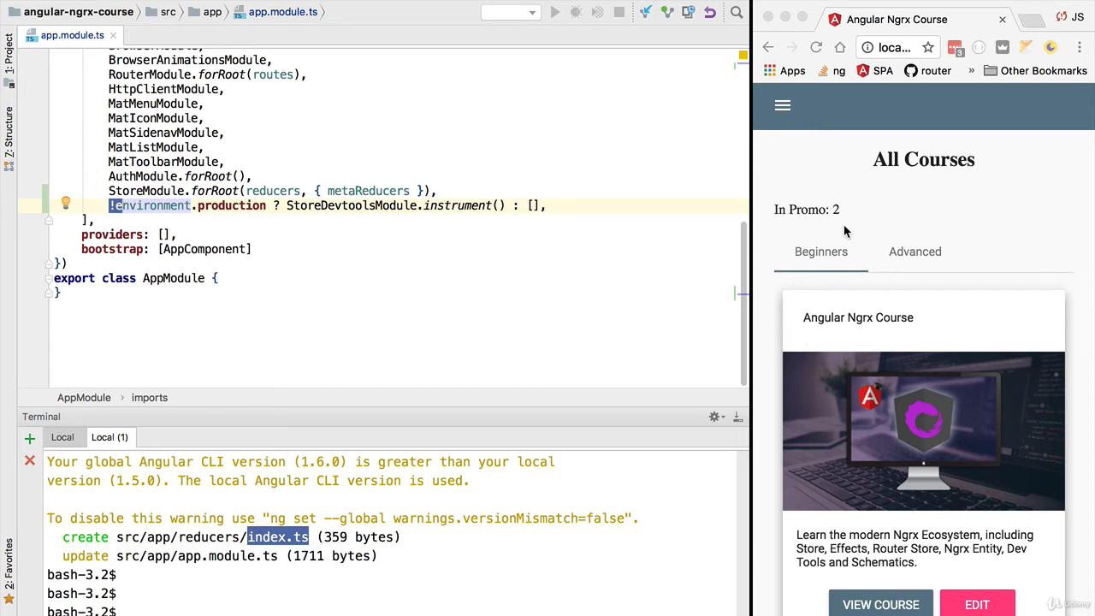
{"action": "mouse_move", "coordinate": [392, 237]}
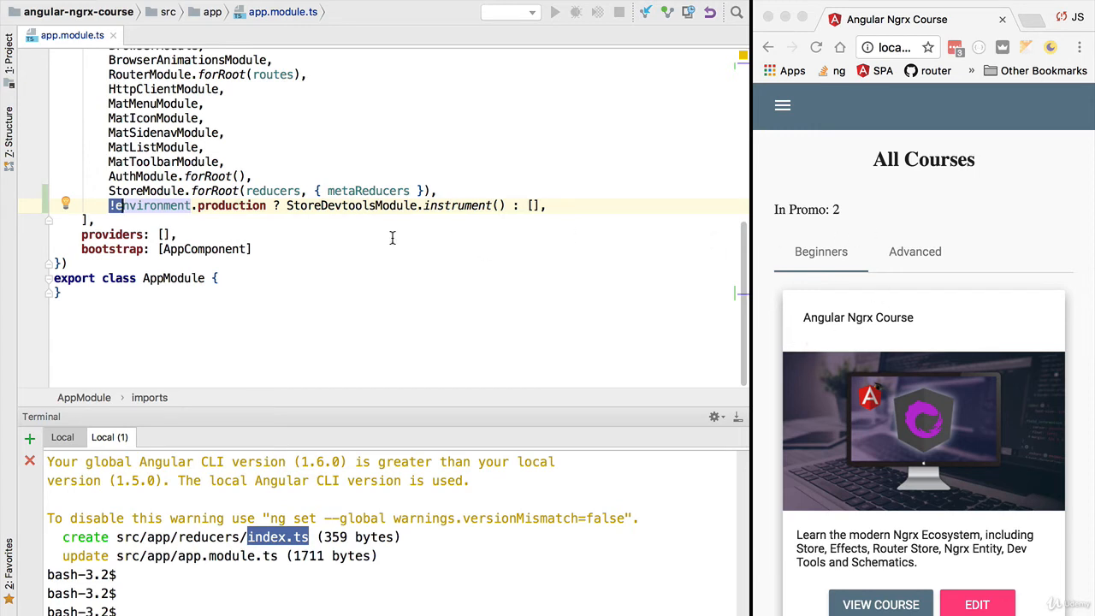
{"action": "mouse_move", "coordinate": [455, 205]}
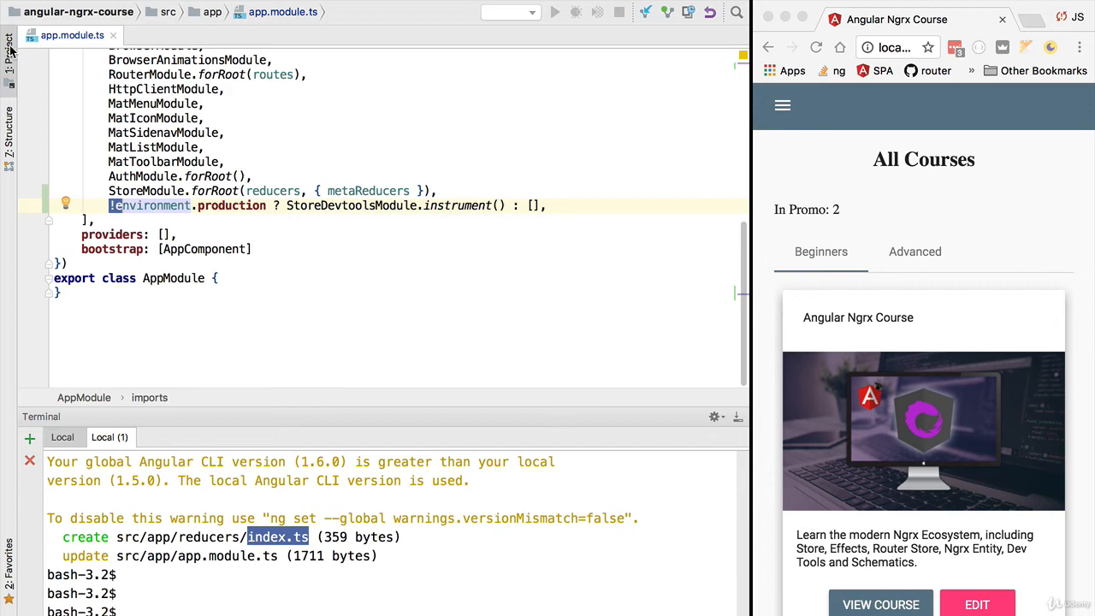
- From the project tree, show src/app/reducers/index.ts with its empty State interface and reducers map
{"action": "left_click", "coordinate": [11, 40]}
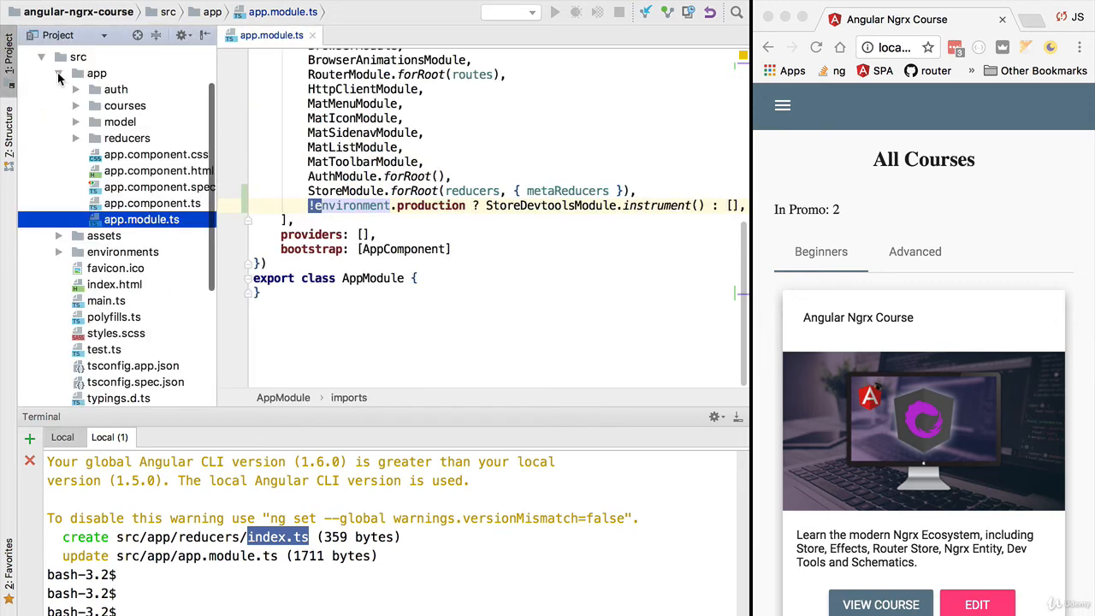
{"action": "left_click", "coordinate": [109, 72]}
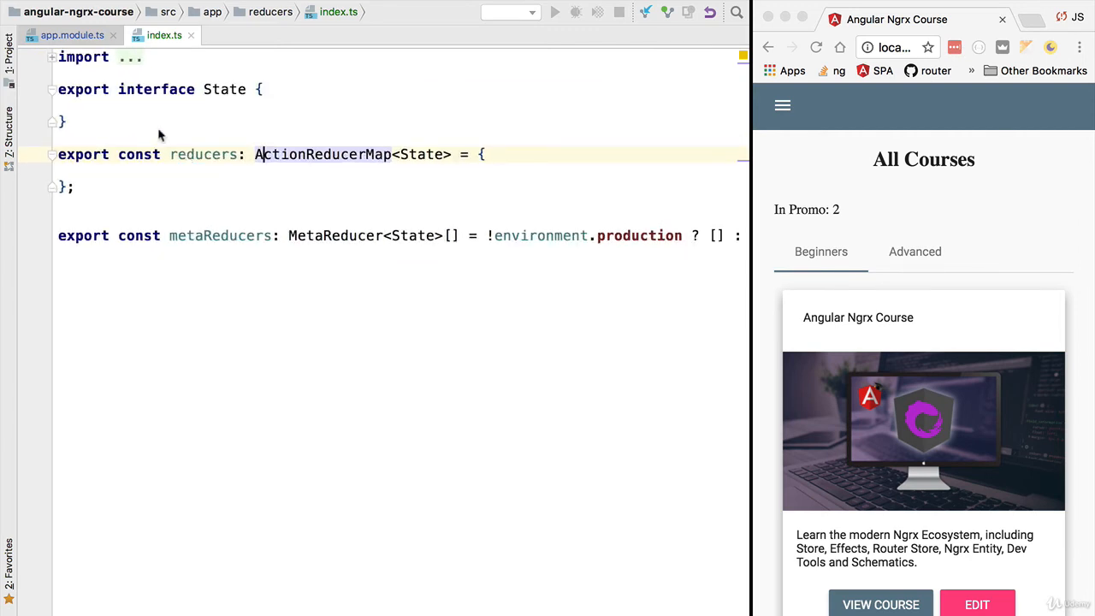
{"action": "double_click", "coordinate": [203, 154]}
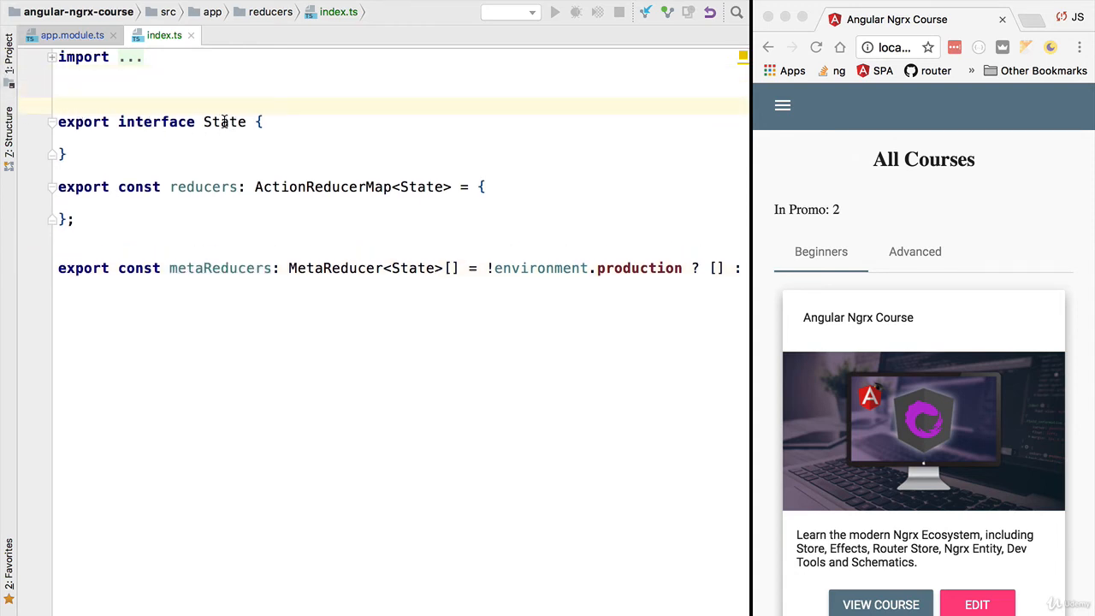
- Rename State to AppState, draft courses, lessons and auth fields, then delete them leaving the body empty
{"action": "double_click", "coordinate": [226, 122]}
{"action": "type", "text": "App"}
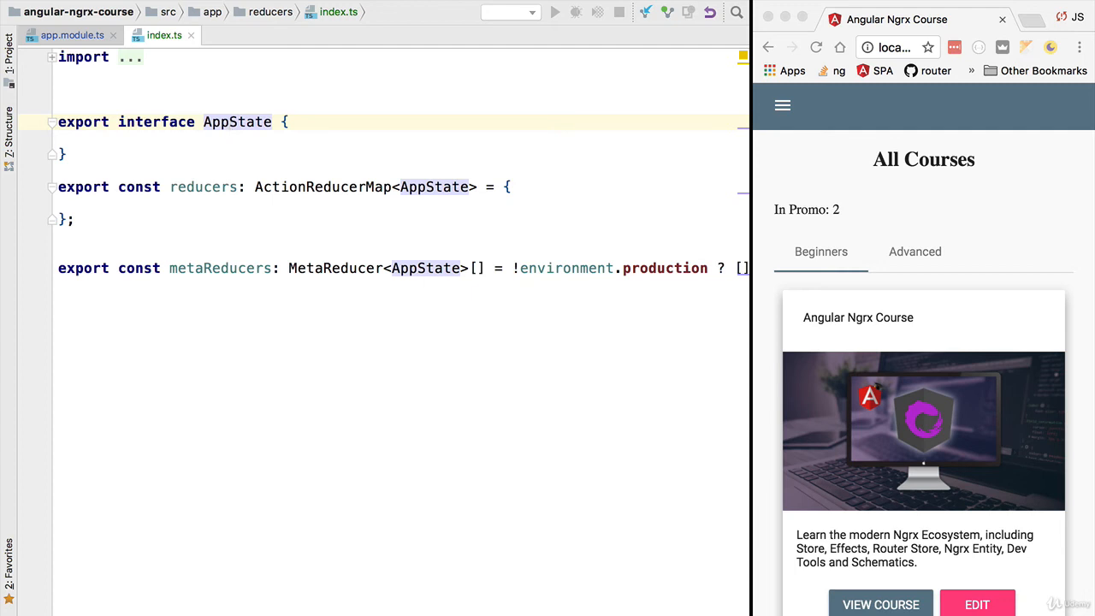
{"action": "type", "text": "courses:"}
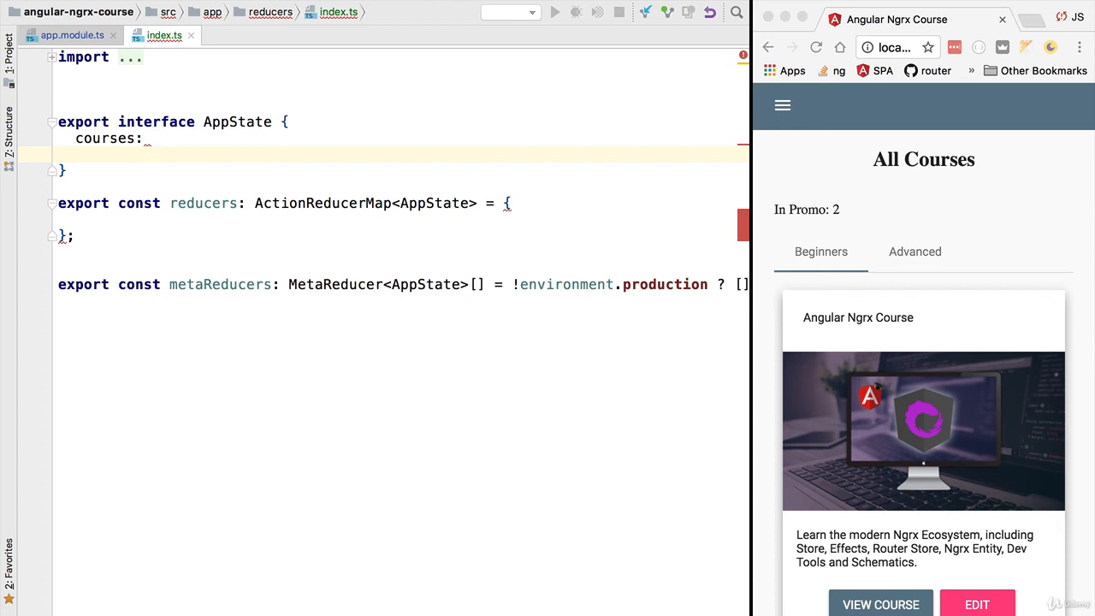
{"action": "type", "text": "lessons:"}
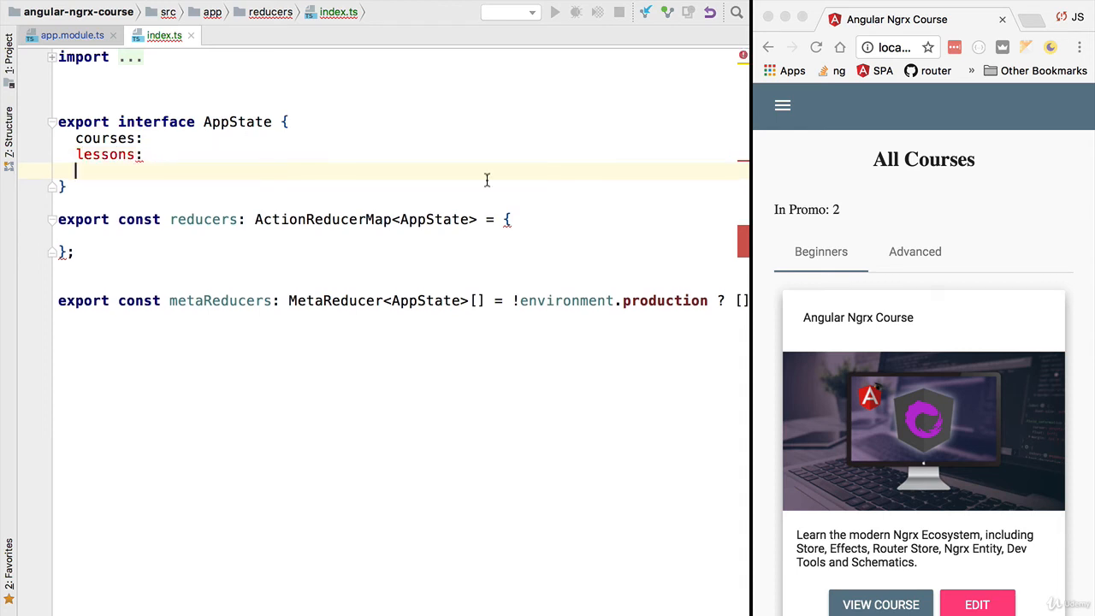
{"action": "mouse_move", "coordinate": [520, 488]}
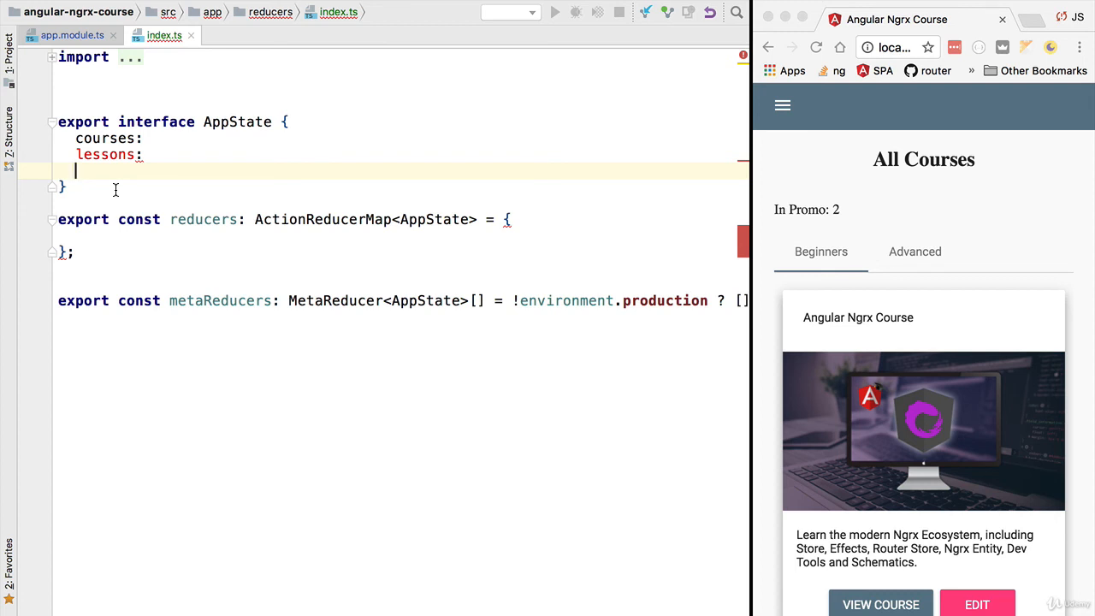
{"action": "type", "text": "auth:"}
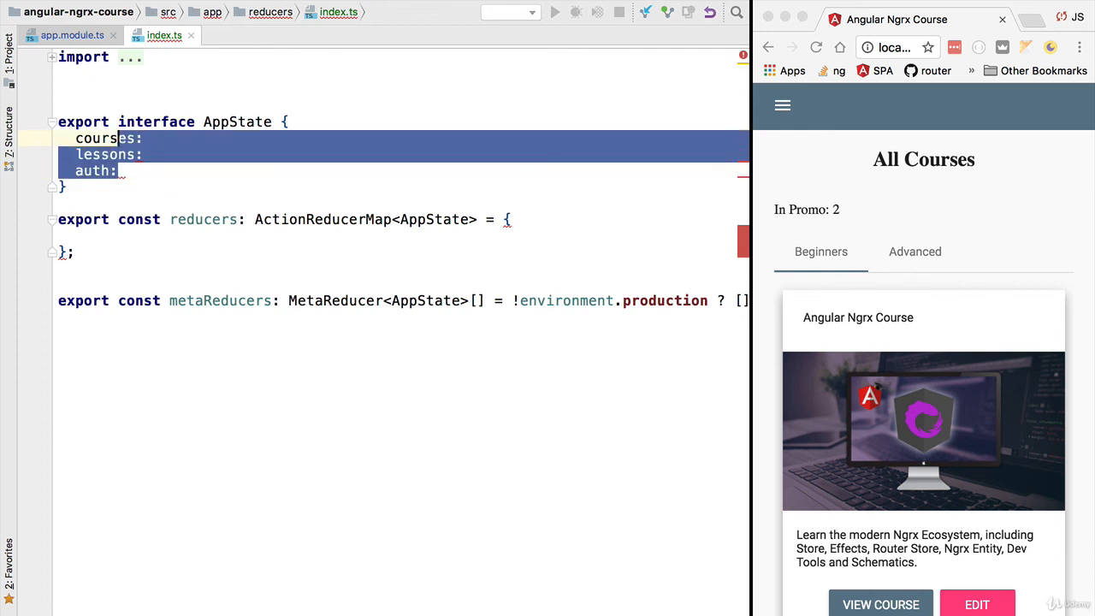
{"action": "key", "text": "Delete"}
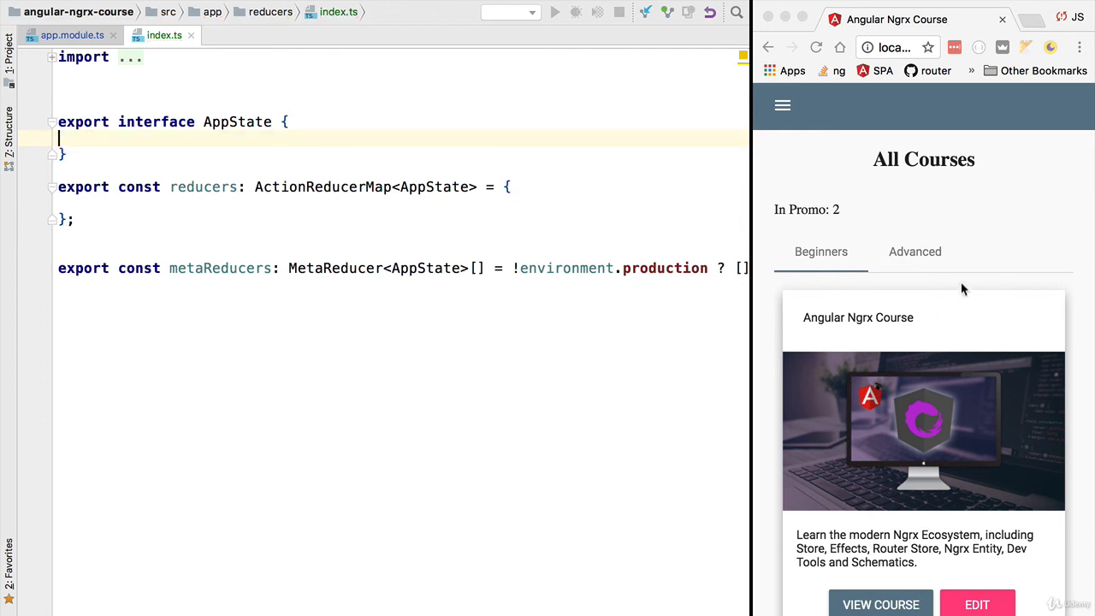